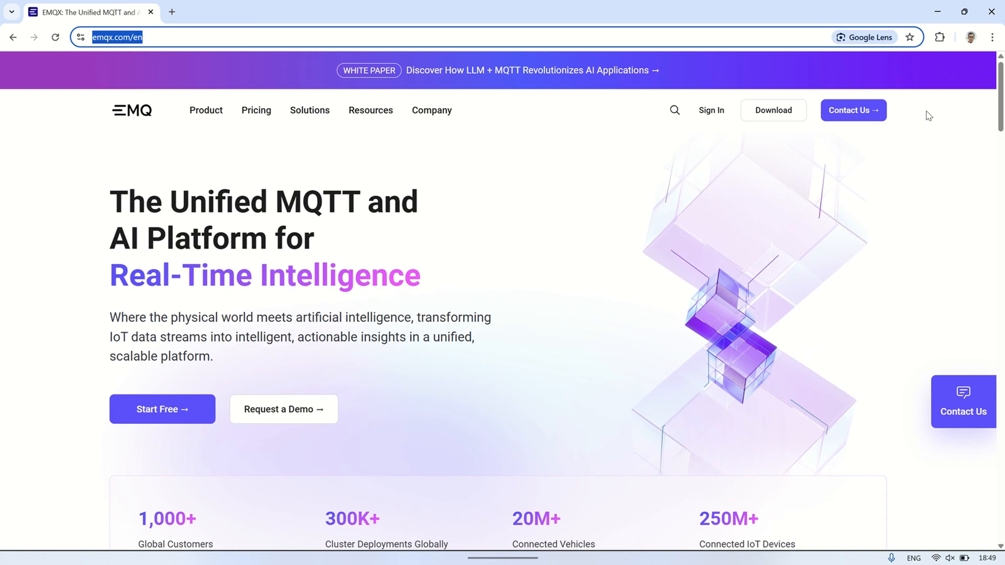
- From Start Free, choose Self-managed and open the EMQX Open Source download page
{"action": "scroll", "scroll_direction": "down", "scroll_amount": 3}
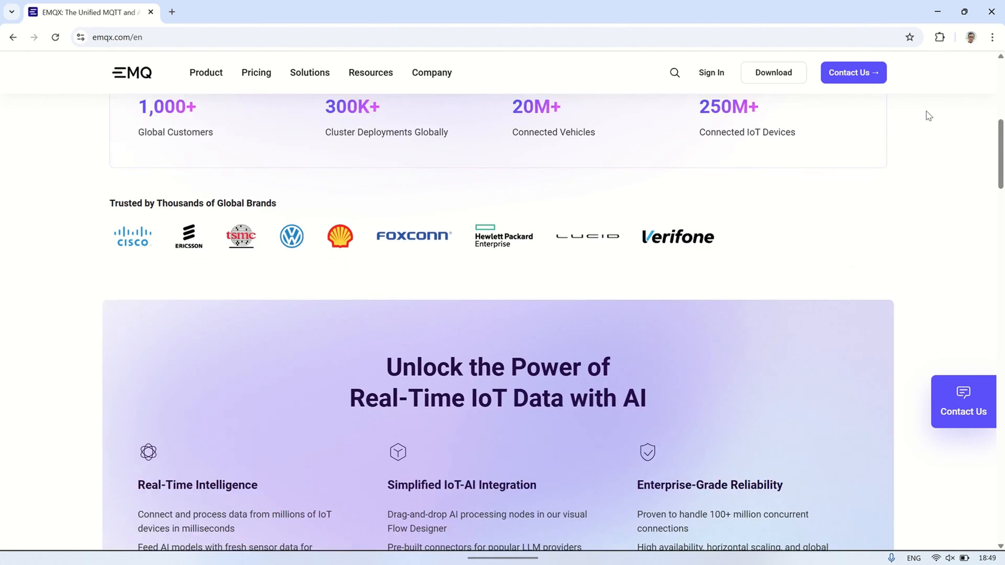
{"action": "scroll", "scroll_direction": "down", "scroll_amount": 3}
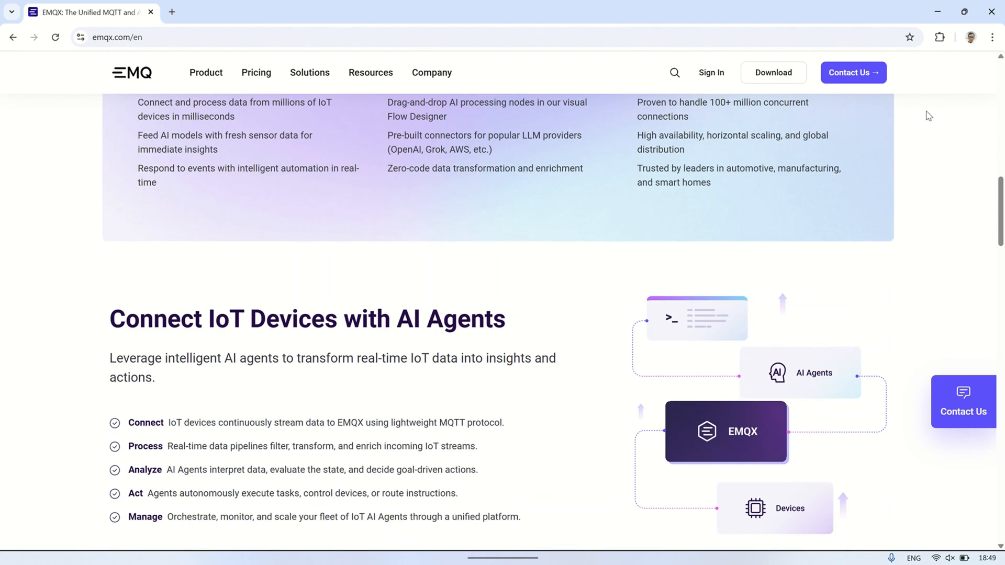
{"action": "scroll", "scroll_direction": "up", "scroll_amount": 3}
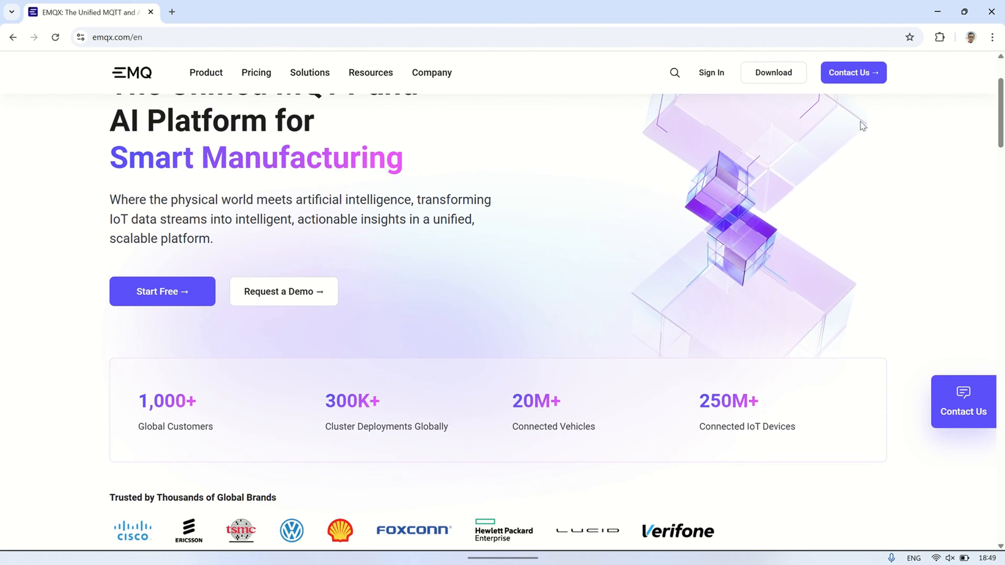
{"action": "left_click", "coordinate": [161, 292]}
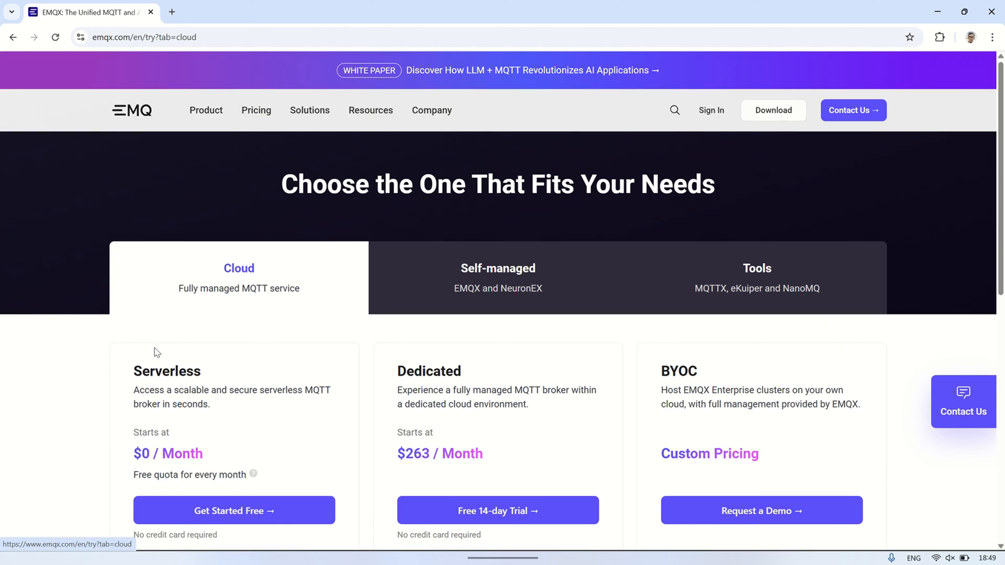
{"action": "left_click", "coordinate": [498, 278]}
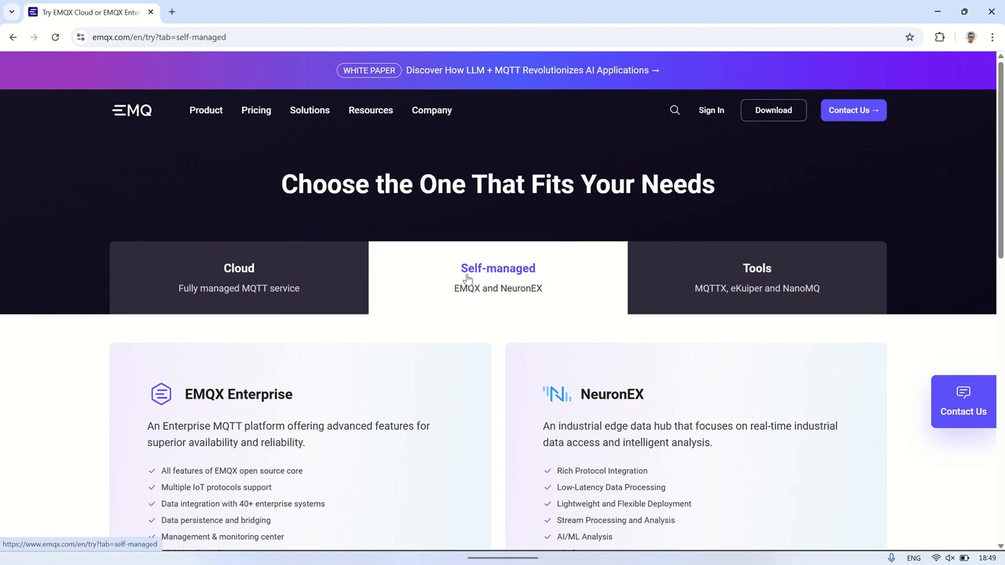
{"action": "scroll", "scroll_direction": "down", "scroll_amount": 3}
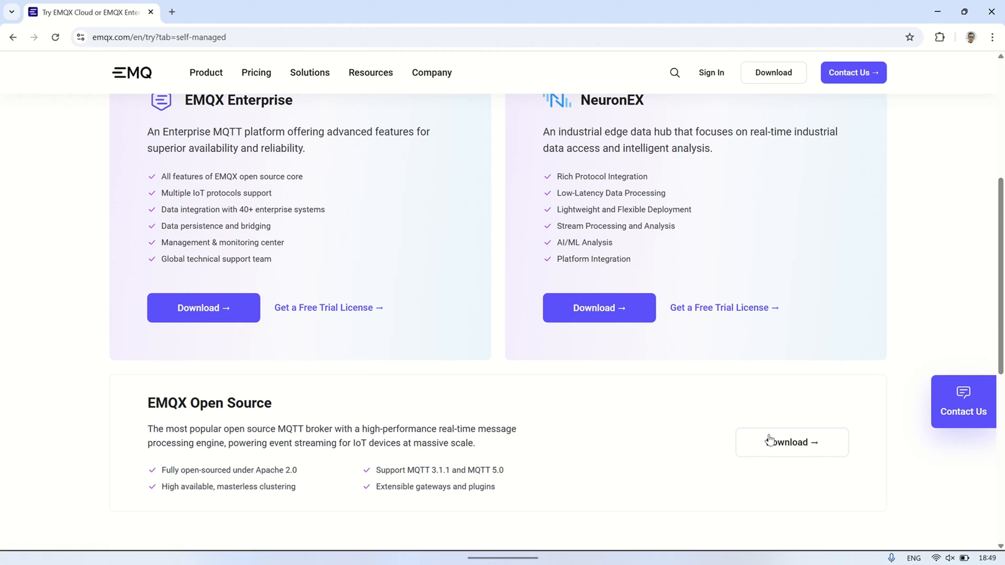
{"action": "left_click", "coordinate": [791, 442]}
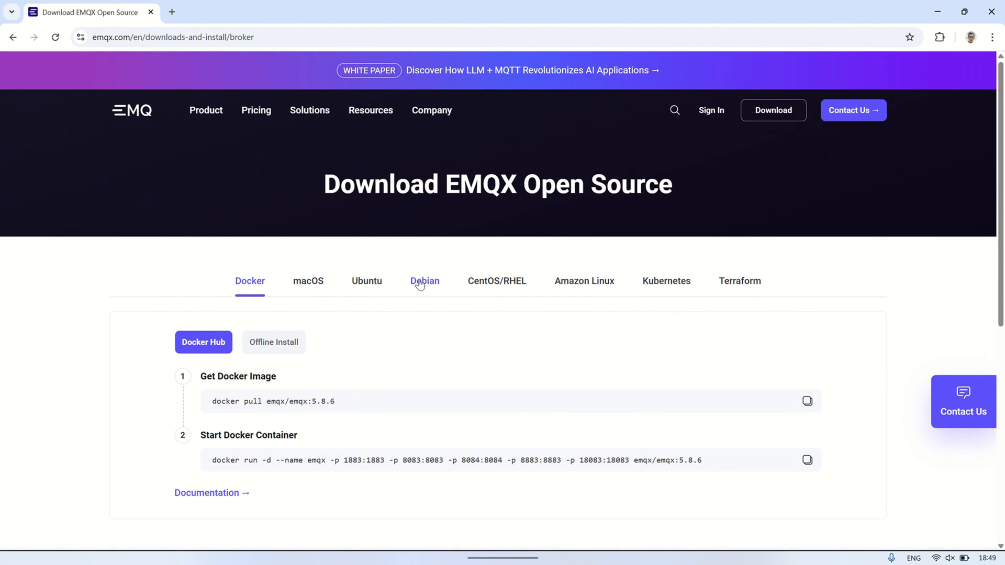
- Show Debian package commands for v5.8.6, opening All Versions in a new tab
{"action": "left_click", "coordinate": [425, 281]}
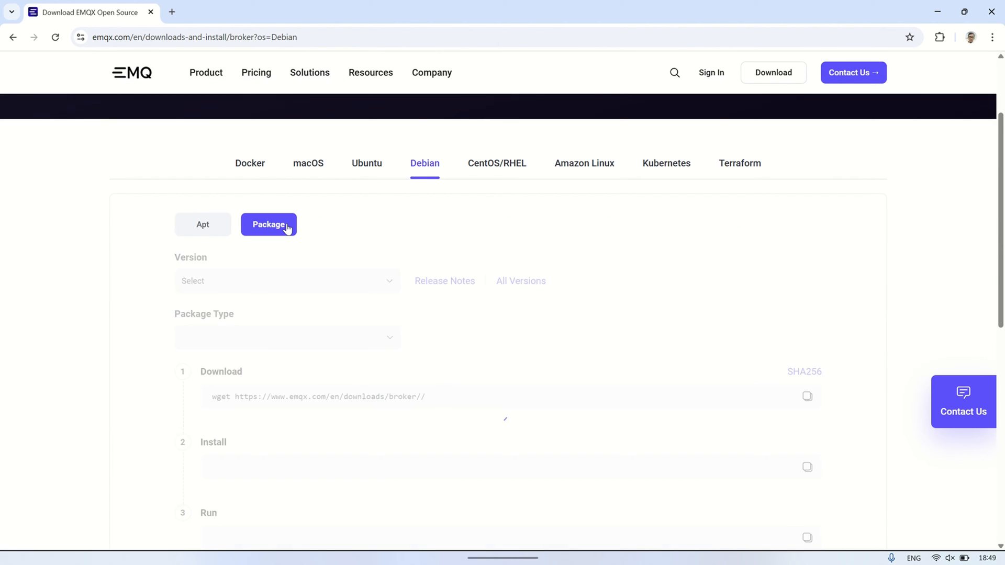
{"action": "left_click", "coordinate": [268, 224]}
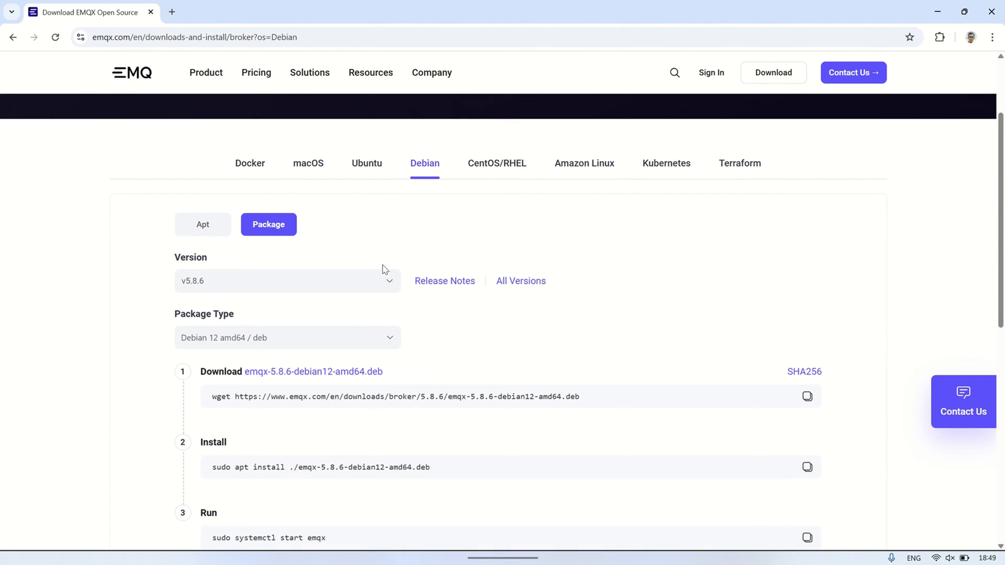
{"action": "left_click", "coordinate": [286, 281]}
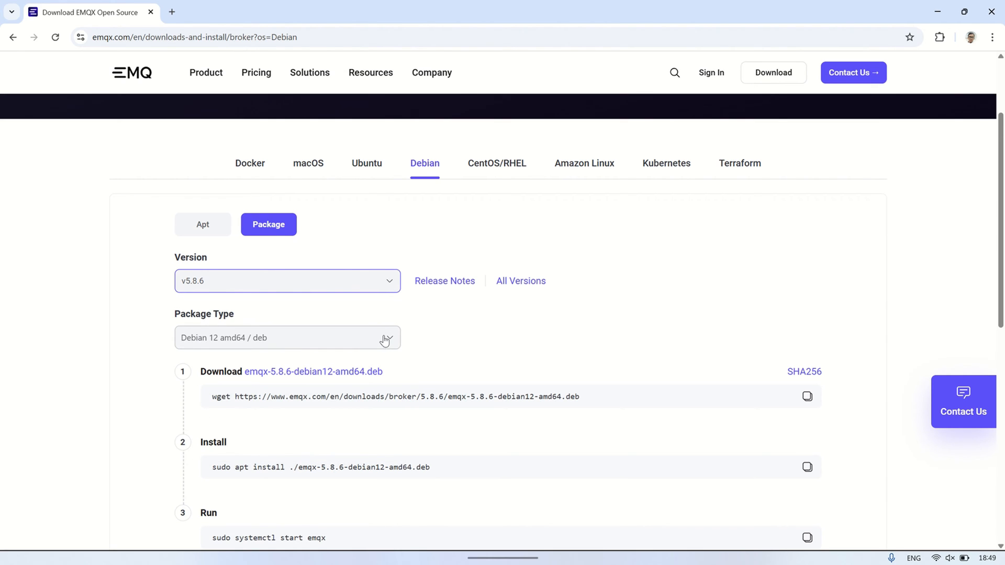
{"action": "left_click", "coordinate": [287, 338]}
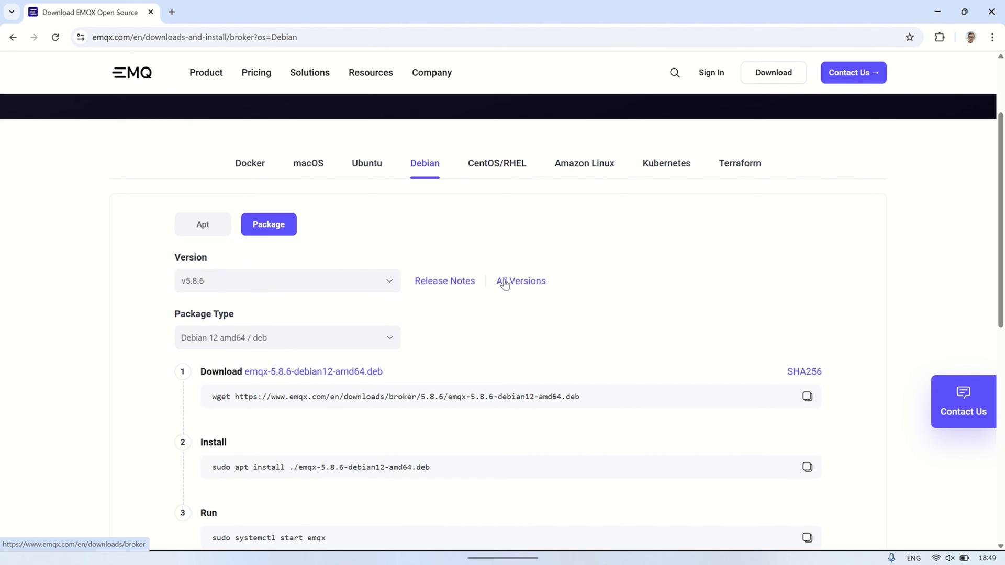
{"action": "left_click", "coordinate": [521, 281]}
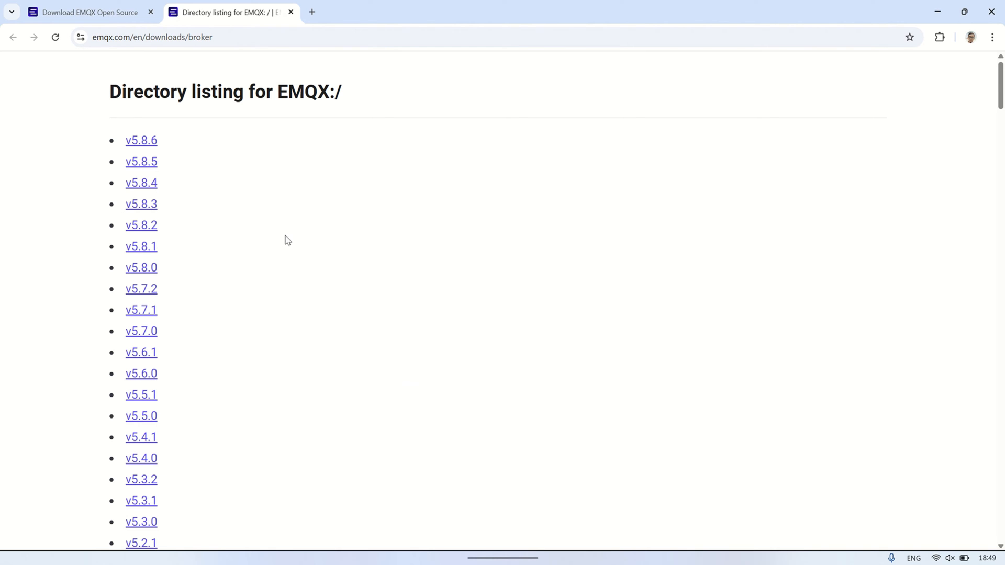
{"action": "mouse_move", "coordinate": [219, 236]}
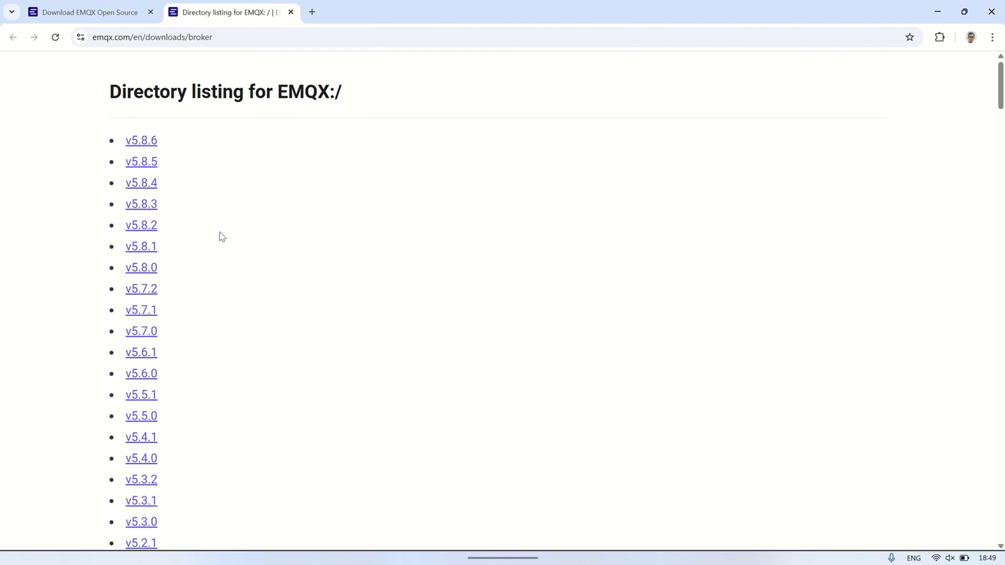
{"action": "left_click", "coordinate": [88, 11]}
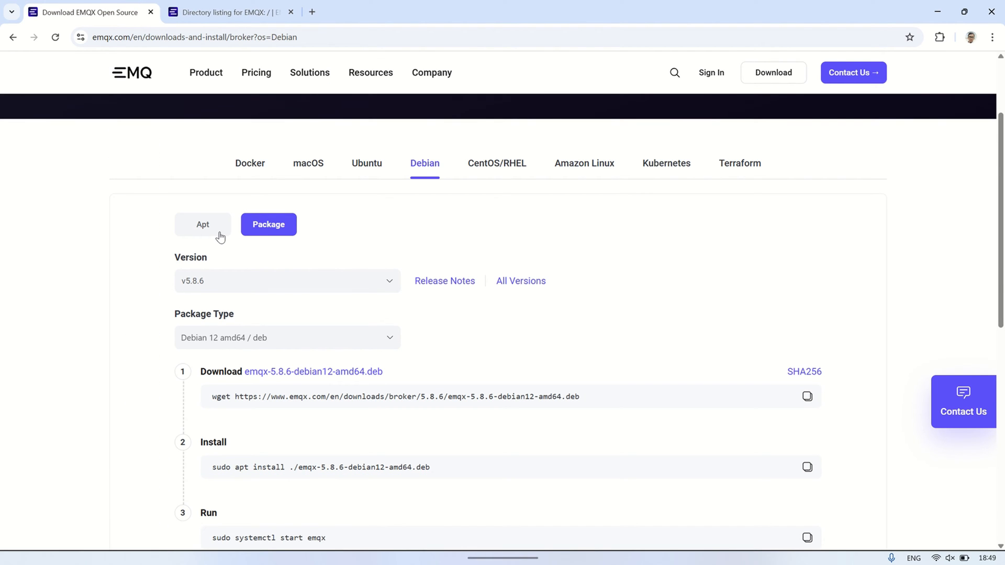
{"action": "scroll", "scroll_direction": "down", "scroll_amount": 3}
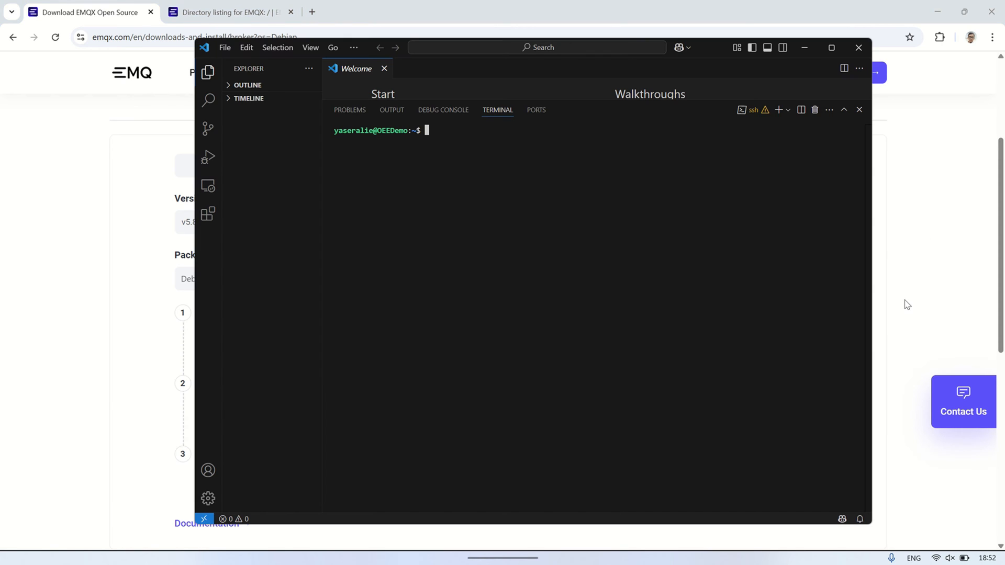
- Download emqx-5.8.6-debian12-amd64.deb with wget, install it, and start the emqx service
{"action": "type", "text": "wget https://www.emqx.com/en/downloads/broker/5.8.6/emqx-5.8.6-debian12-amd64.deb"}
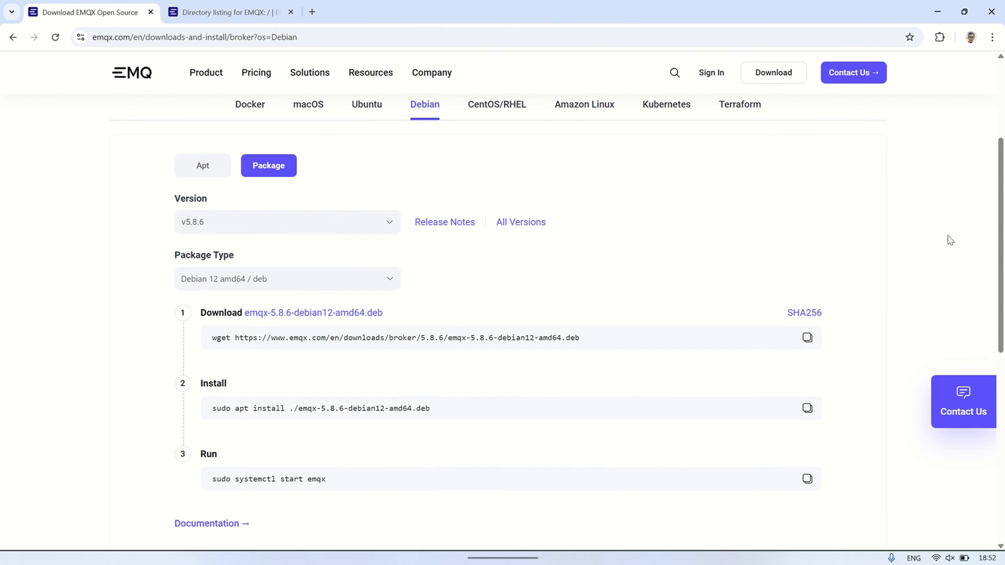
{"action": "left_click", "coordinate": [808, 408]}
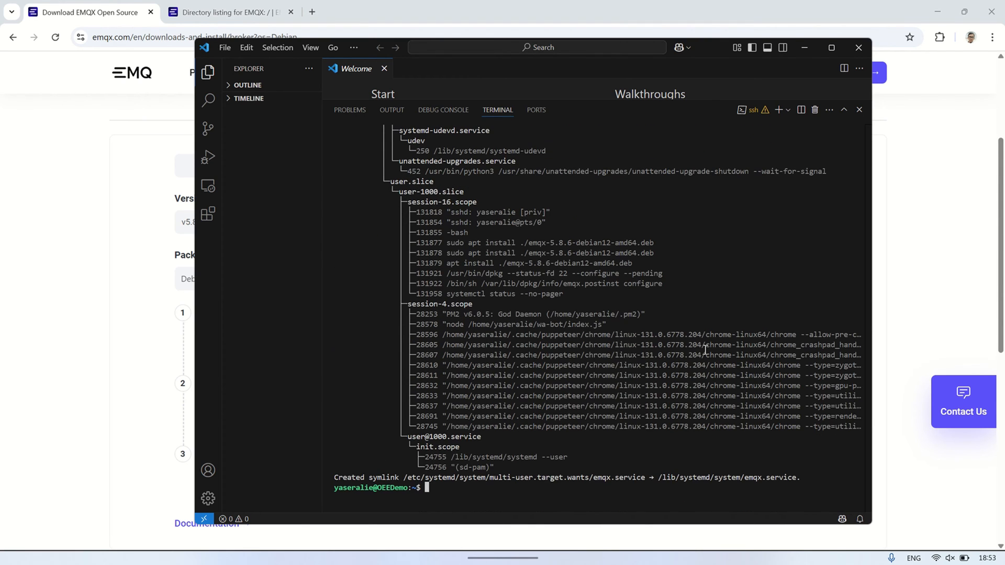
{"action": "mouse_move", "coordinate": [909, 311]}
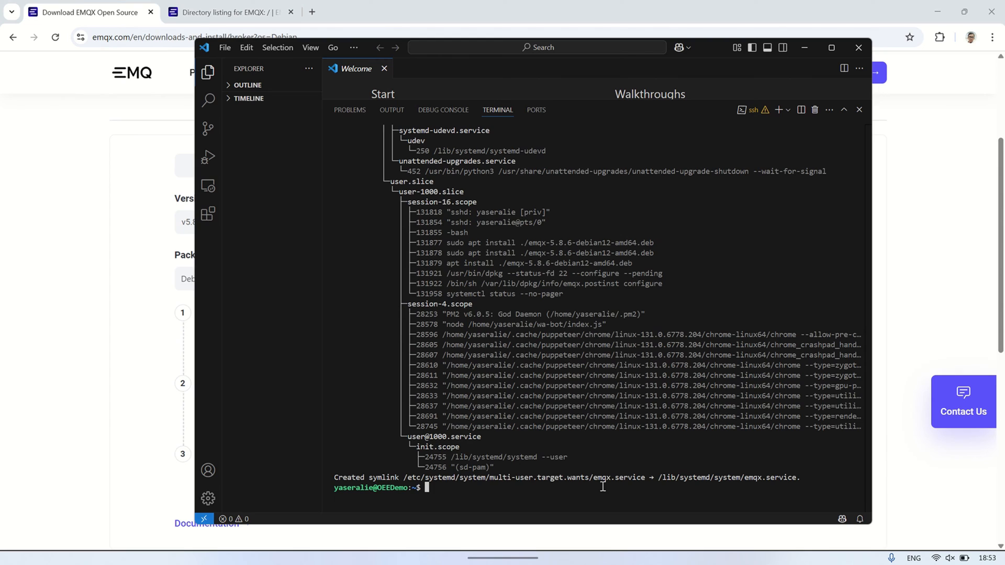
{"action": "type", "text": "sudo systemctl start emqx"}
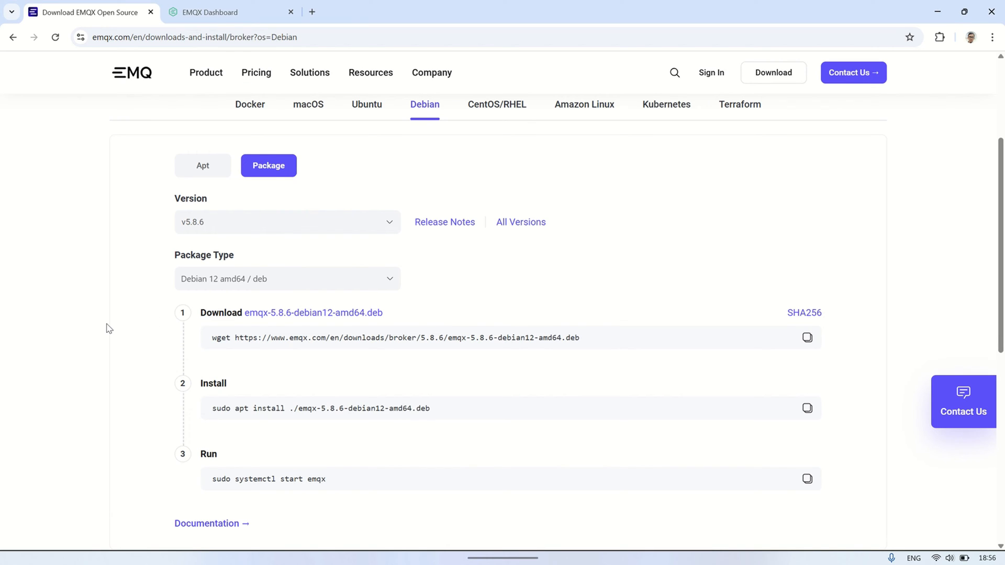
- Log in as admin, set a new admin password, and dismiss the save-password popup
{"action": "left_click", "coordinate": [208, 11]}
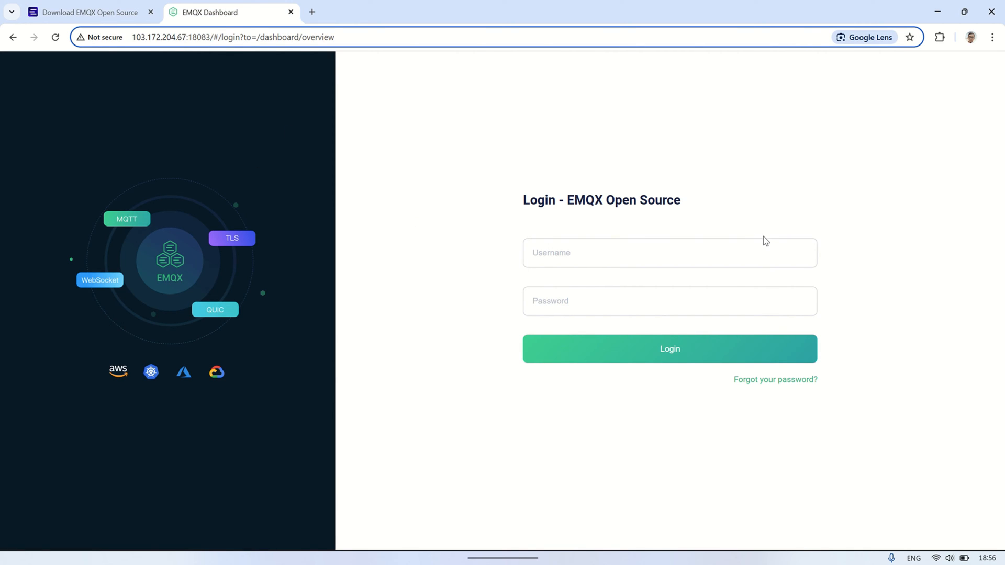
{"action": "type", "text": "admin"}
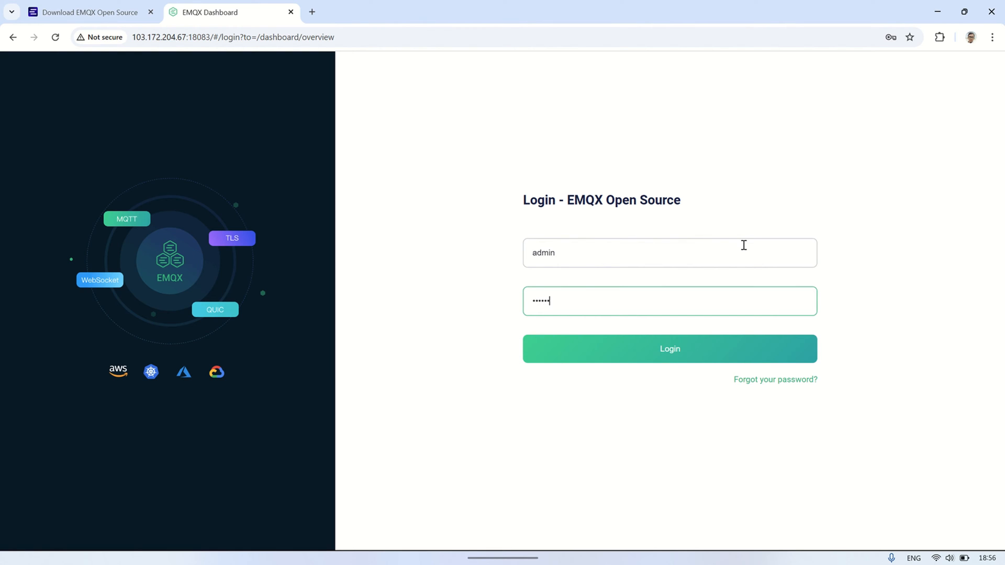
{"action": "left_click", "coordinate": [670, 349]}
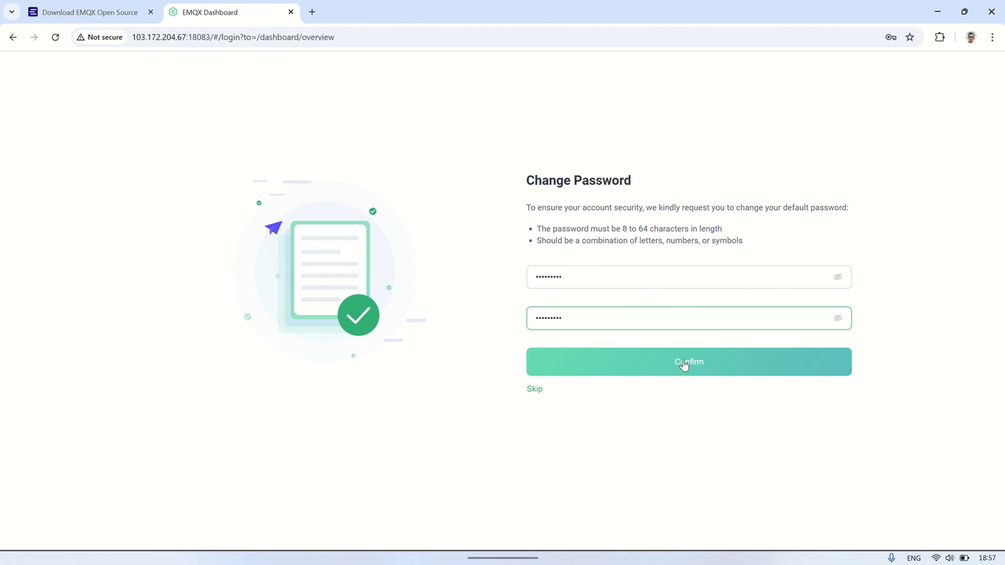
{"action": "left_click", "coordinate": [688, 362]}
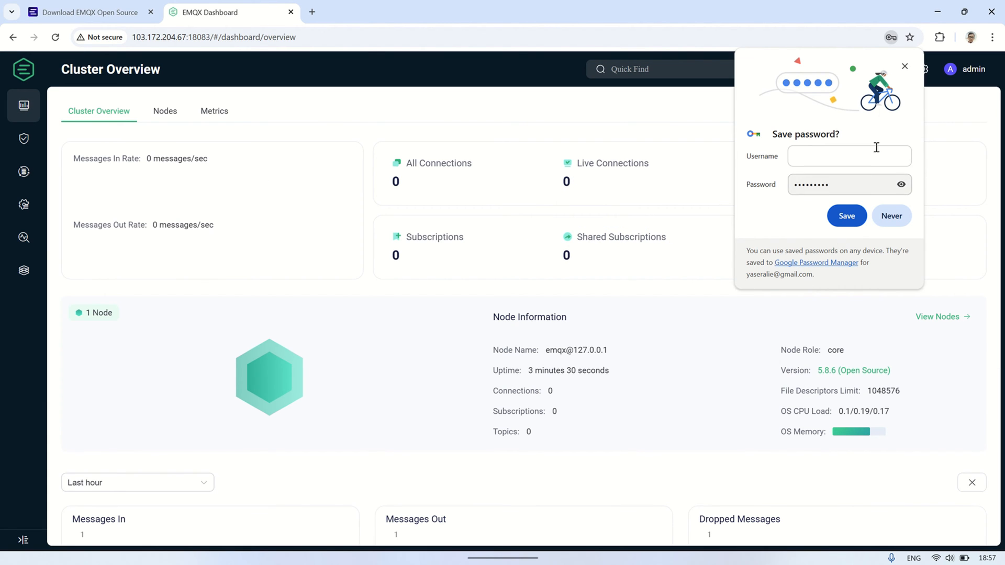
{"action": "left_click", "coordinate": [905, 66]}
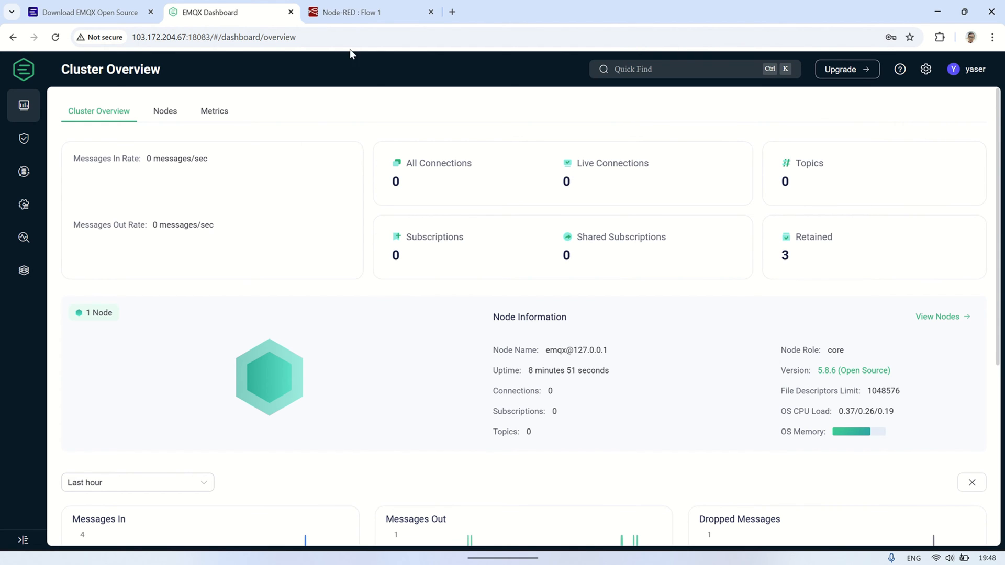
- Connect the timestamp inject node to the mqtt out node and edit the mqtt out node
{"action": "left_click", "coordinate": [351, 12]}
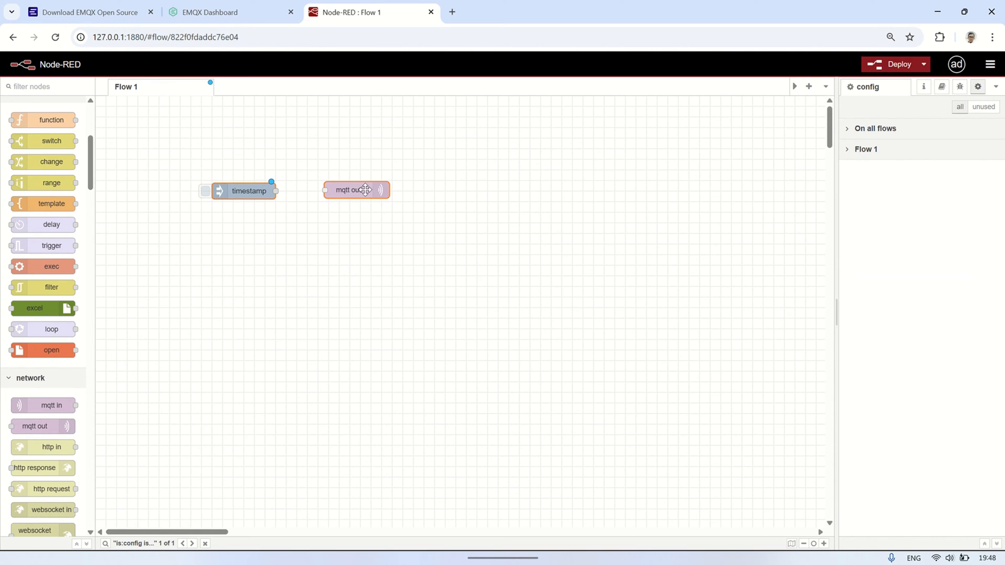
{"action": "left_click_drag", "start_coordinate": [277, 191], "coordinate": [326, 191]}
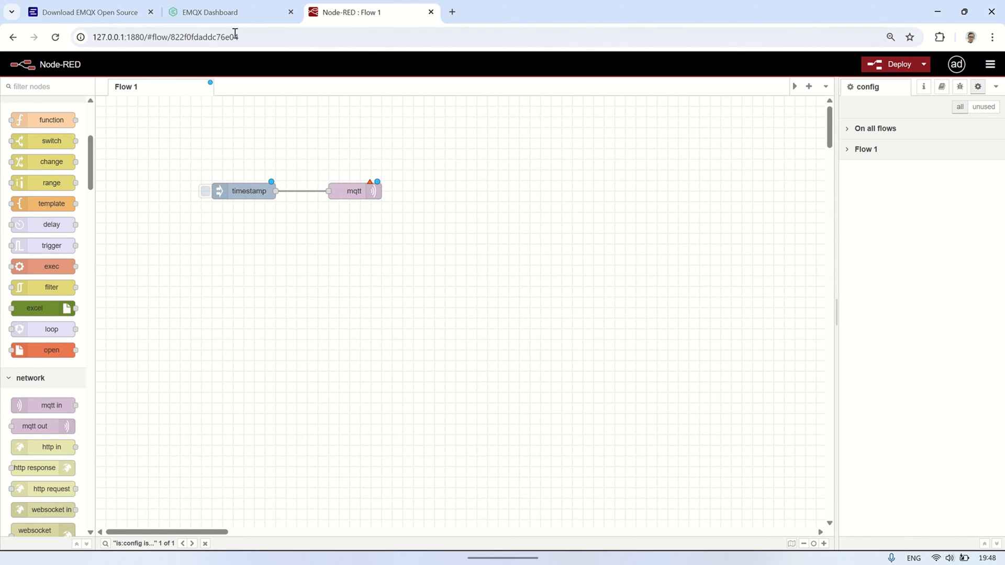
{"action": "left_click", "coordinate": [208, 12]}
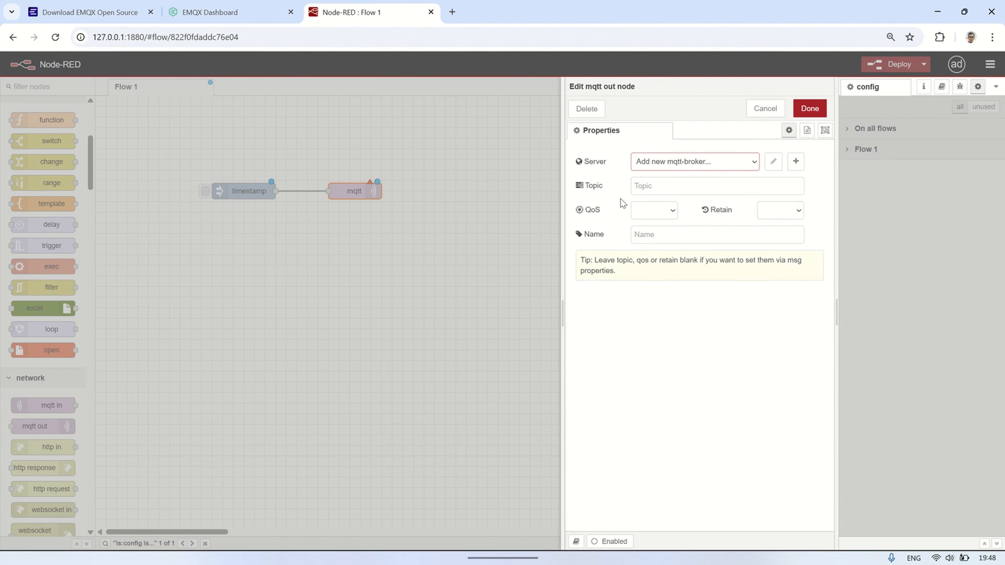
- Add an MQTT broker at 103.172.204.67, port 1883, and assign it to mqtt out
{"action": "left_click", "coordinate": [796, 161]}
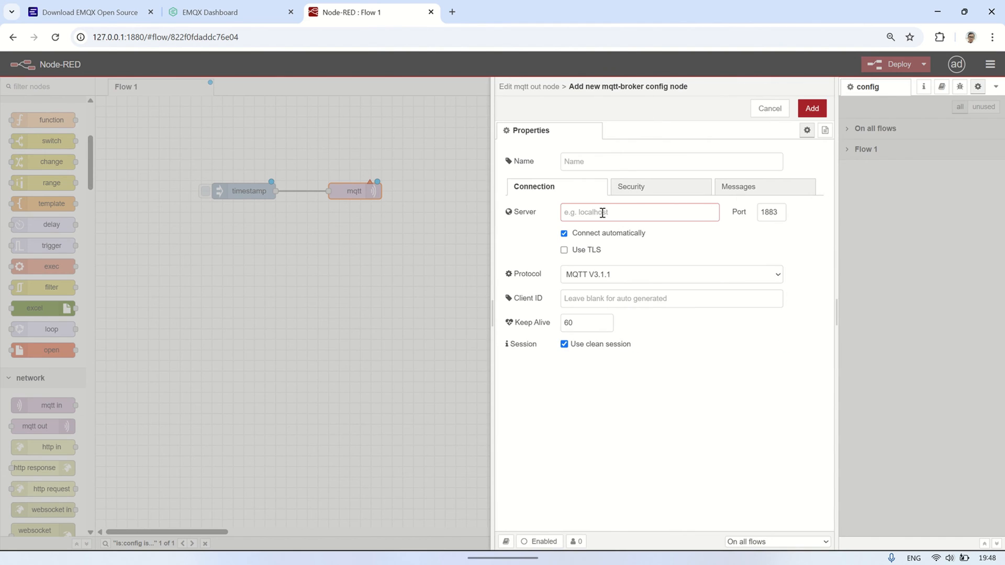
{"action": "type", "text": "103.172.204.67"}
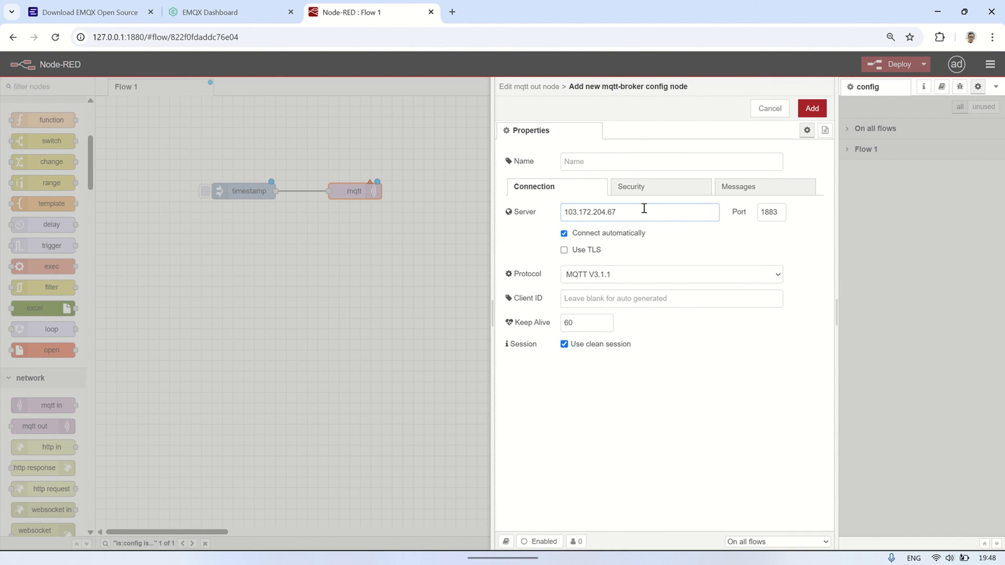
{"action": "mouse_move", "coordinate": [651, 187]}
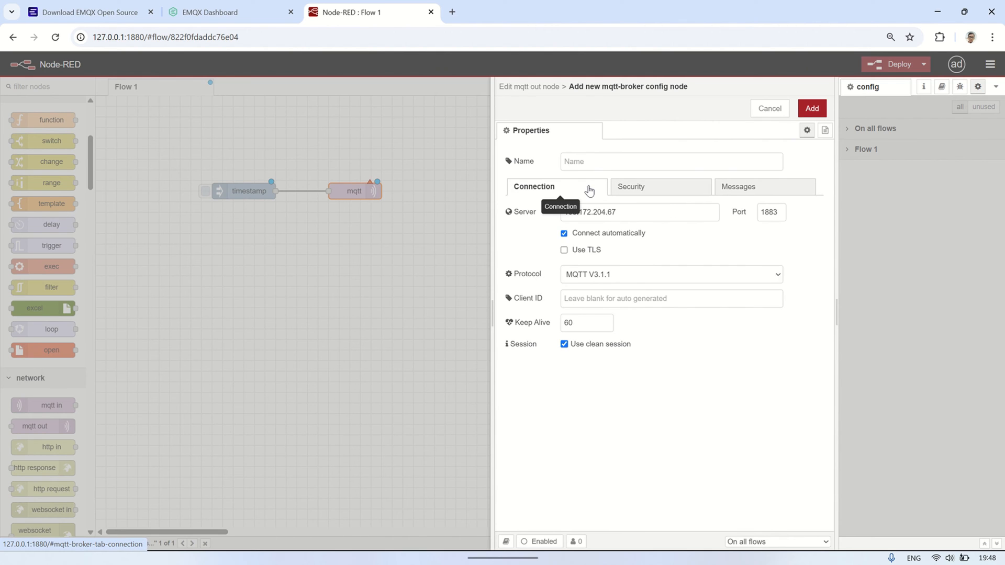
{"action": "left_click", "coordinate": [811, 108]}
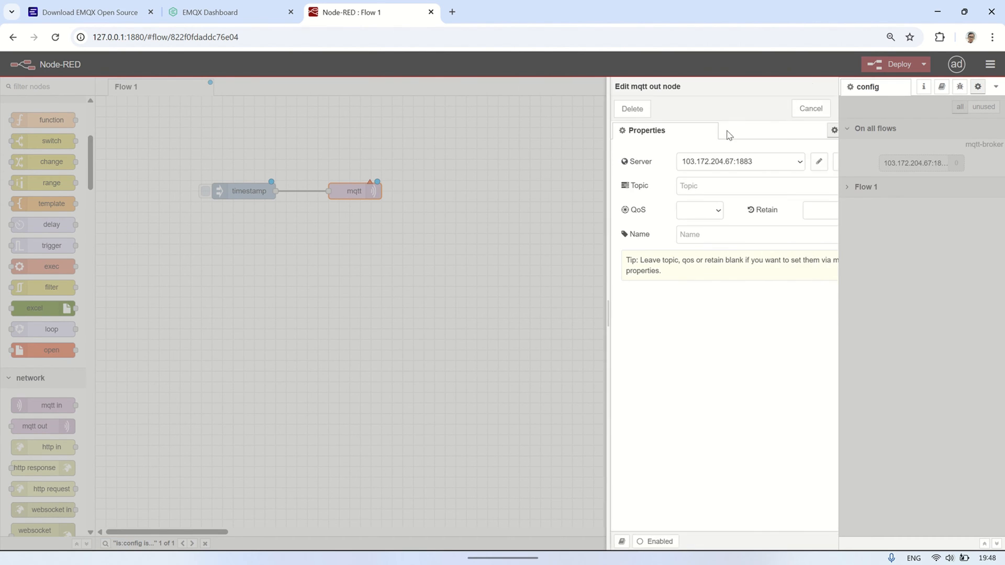
{"action": "left_click", "coordinate": [811, 109]}
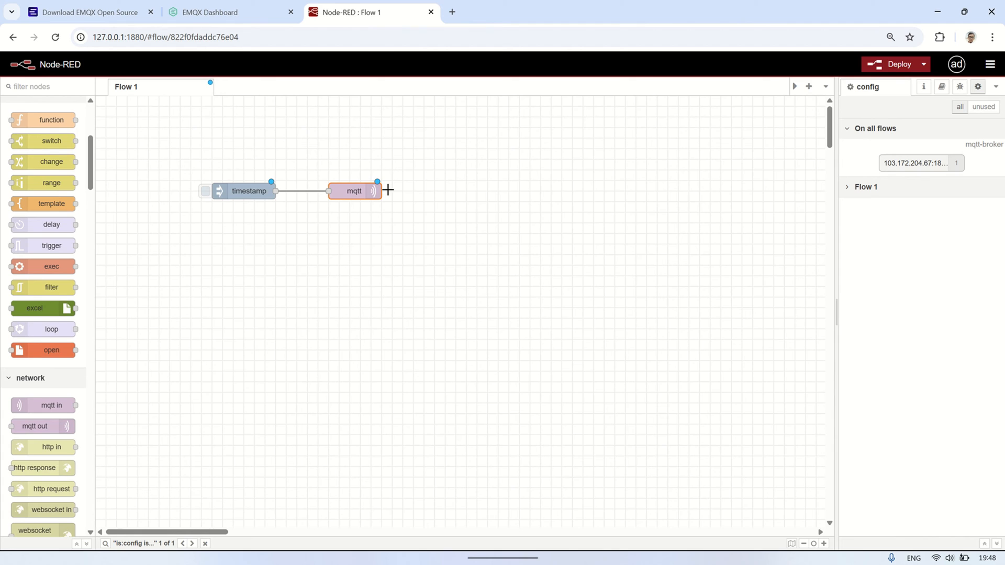
- Set the inject node's topic to yaser/test and its payload to the string Test123
{"action": "double_click", "coordinate": [248, 191]}
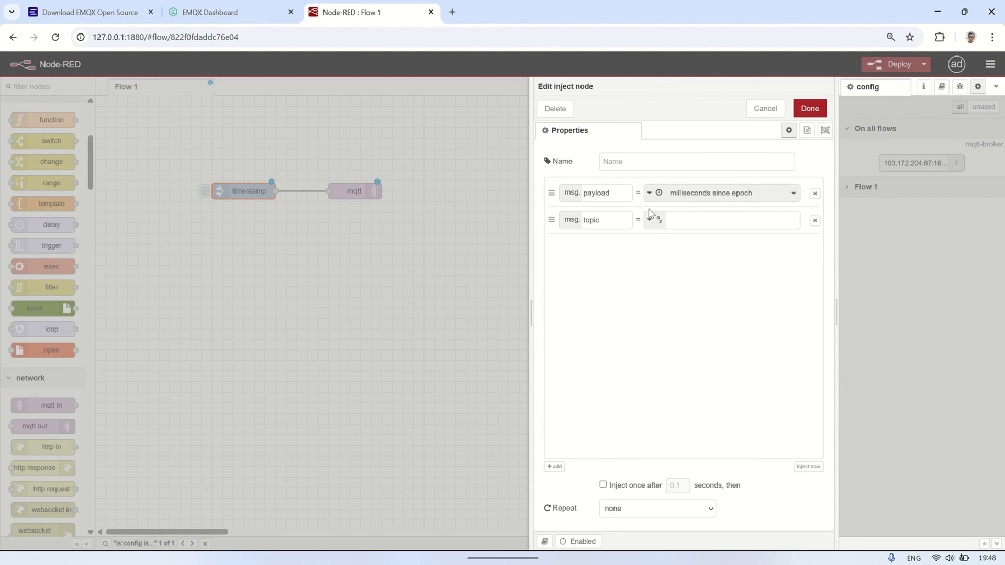
{"action": "left_click", "coordinate": [725, 220]}
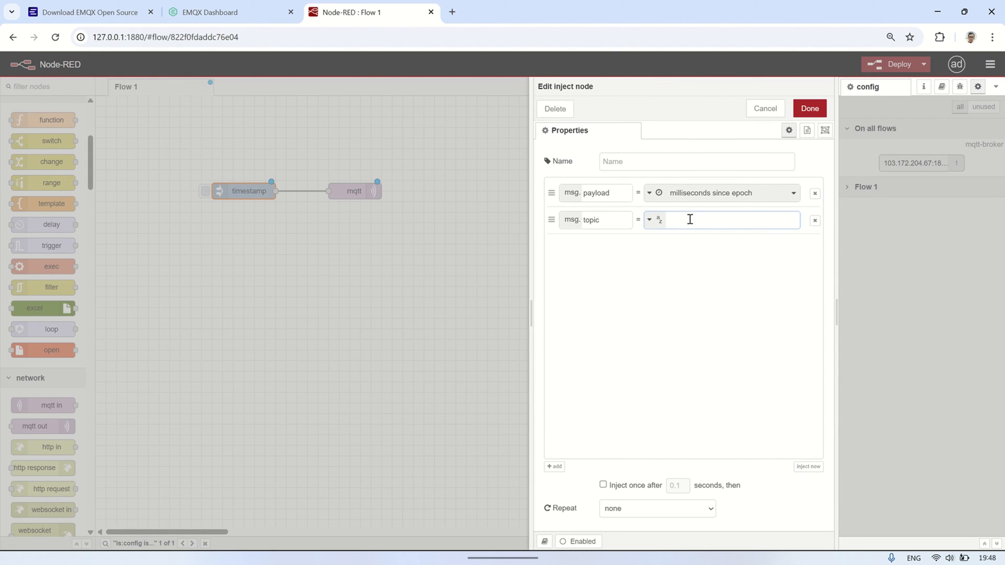
{"action": "type", "text": "yaser/tse"}
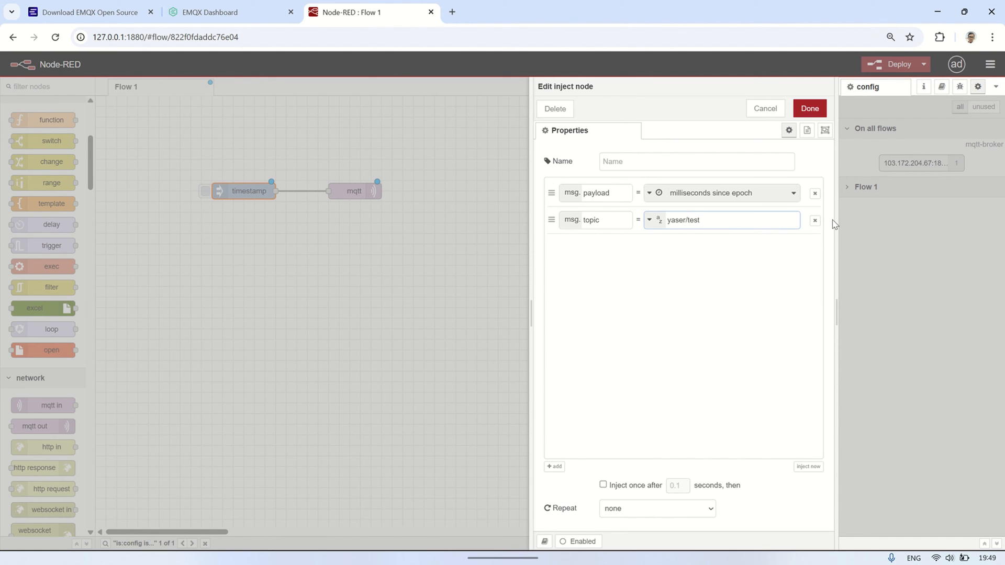
{"action": "left_click", "coordinate": [649, 193]}
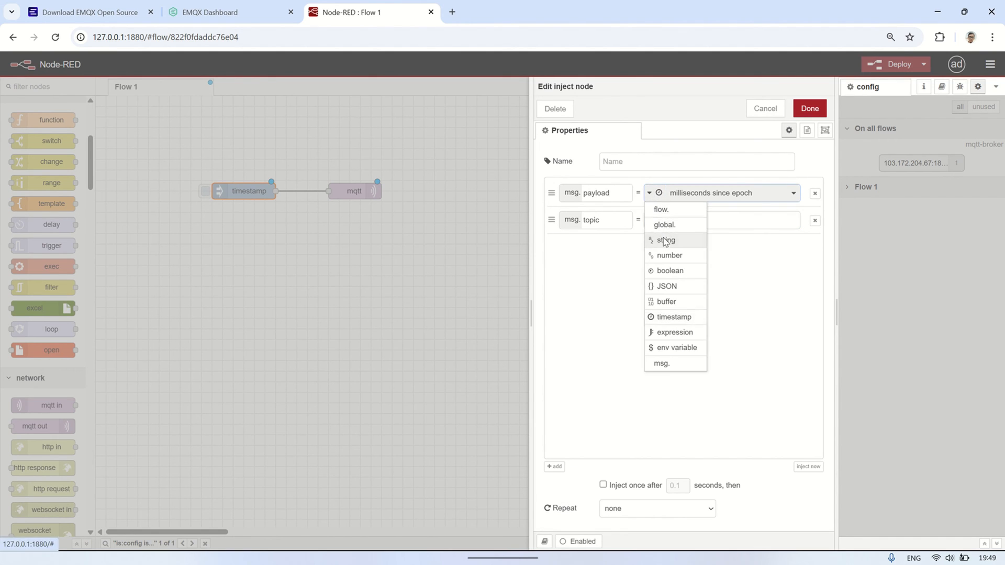
{"action": "left_click", "coordinate": [666, 240]}
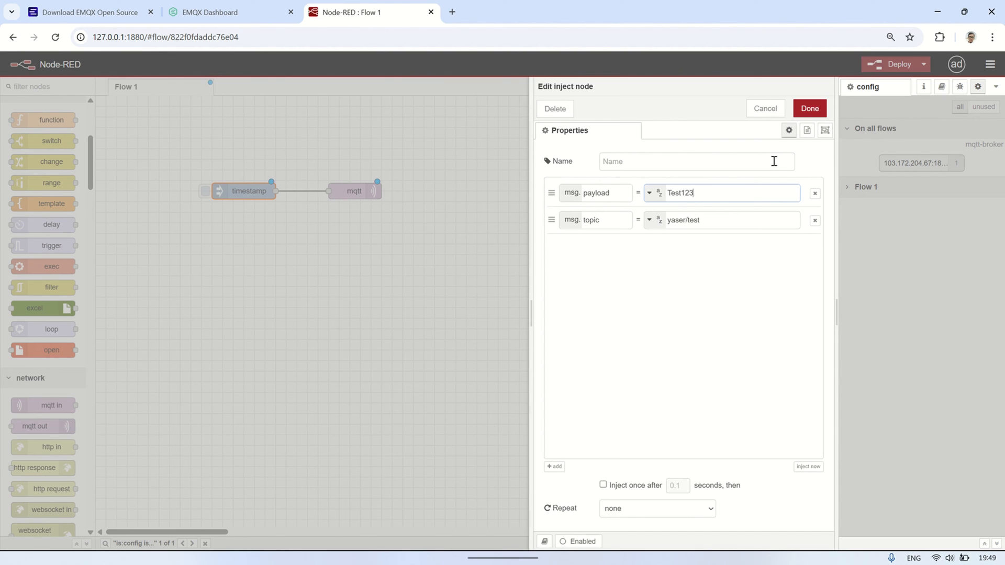
{"action": "left_click", "coordinate": [809, 108]}
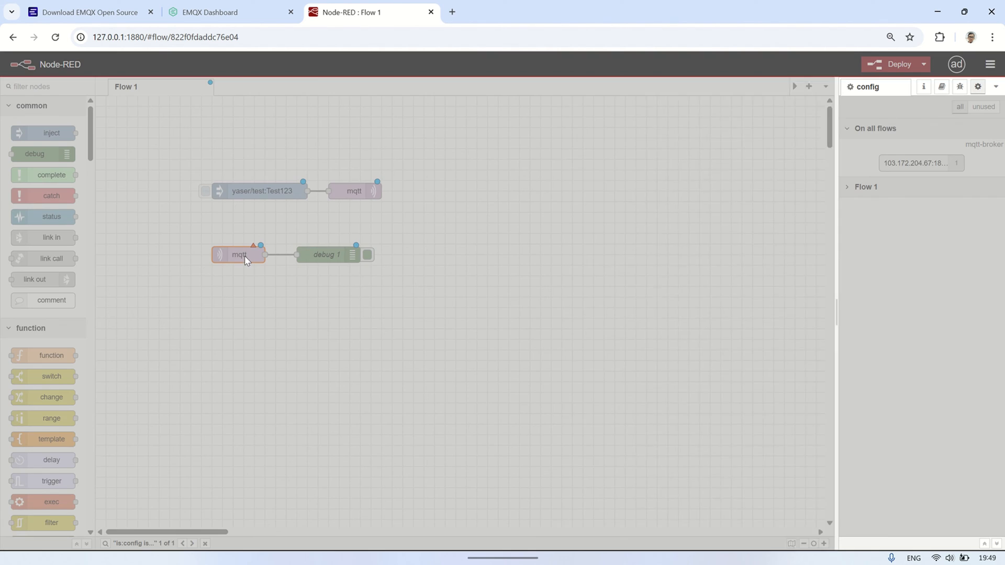
- Subscribe mqtt in to yaser/test and set debug 1 to output the complete msg object
{"action": "double_click", "coordinate": [239, 255]}
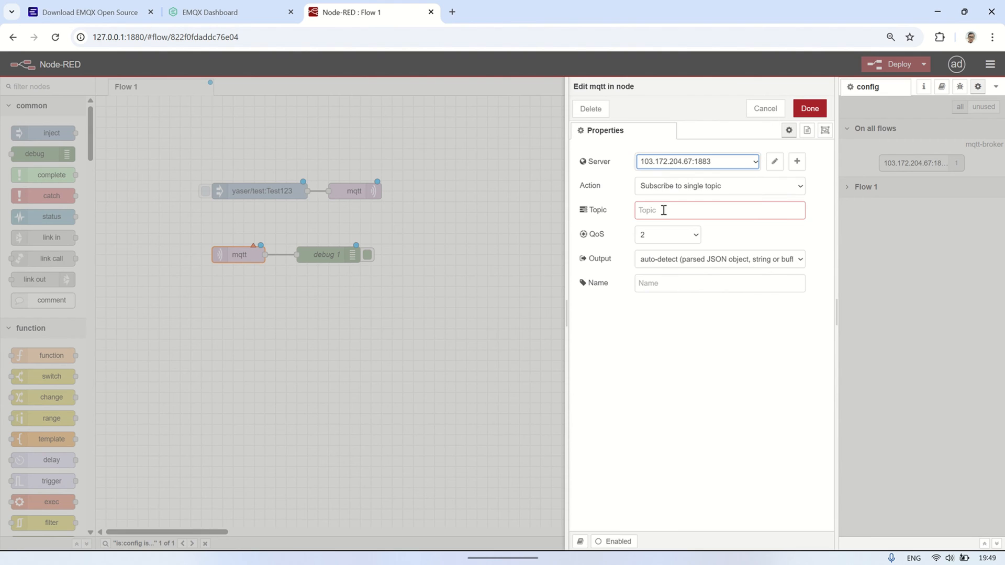
{"action": "type", "text": "yaser/test"}
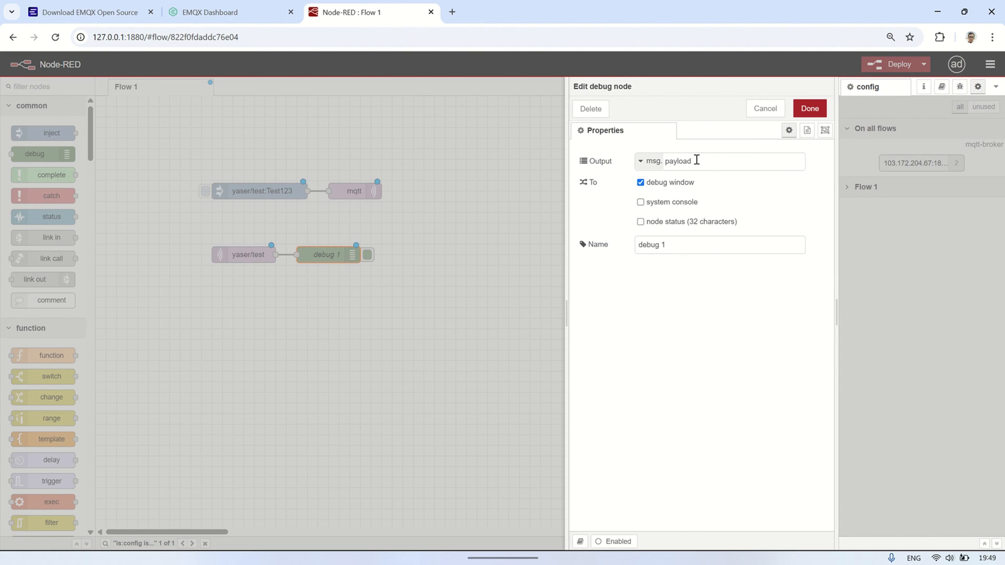
{"action": "left_click", "coordinate": [641, 161]}
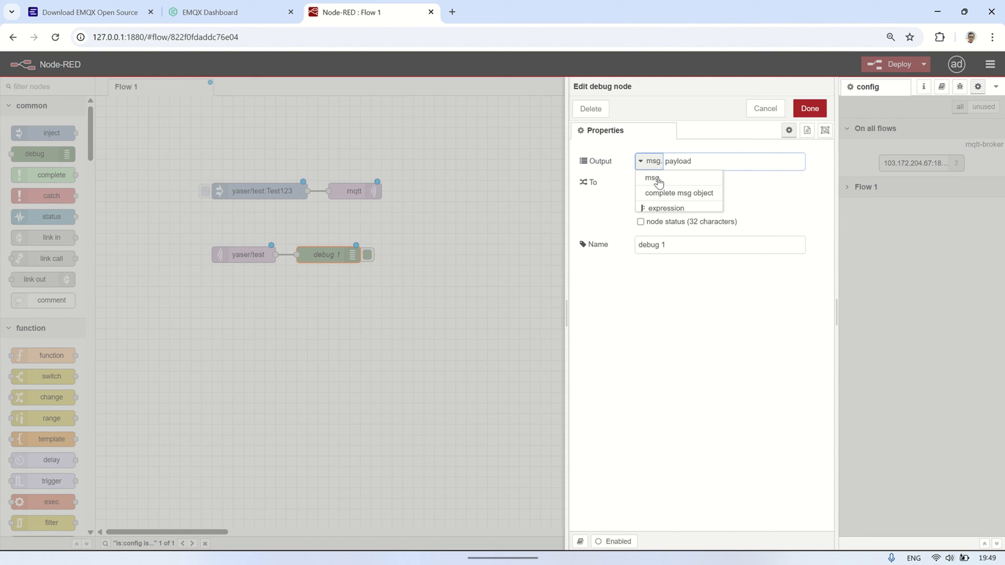
{"action": "left_click", "coordinate": [809, 108]}
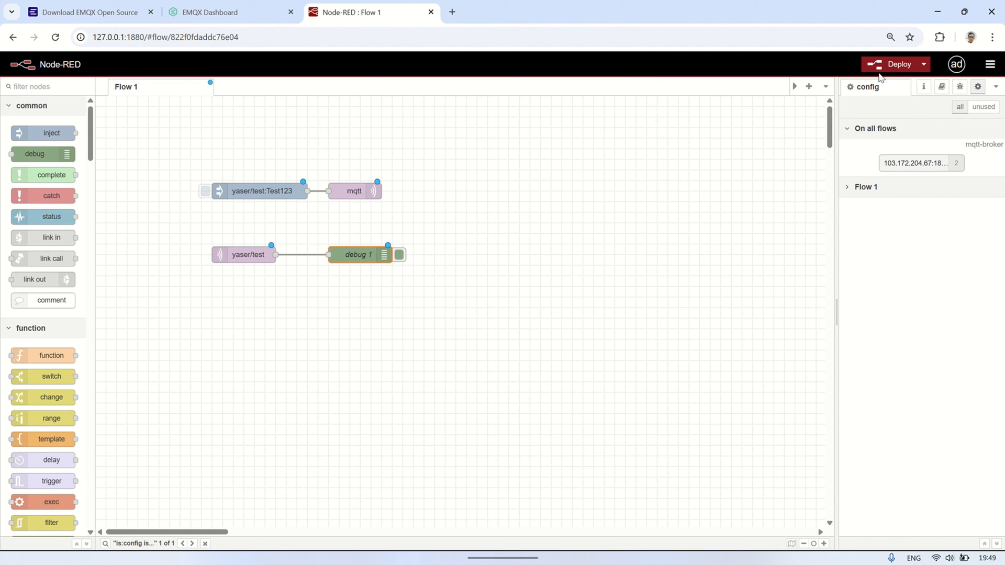
- Deploy, fire the inject node three times, and inspect the Test123 message in Debug
{"action": "left_click", "coordinate": [899, 63]}
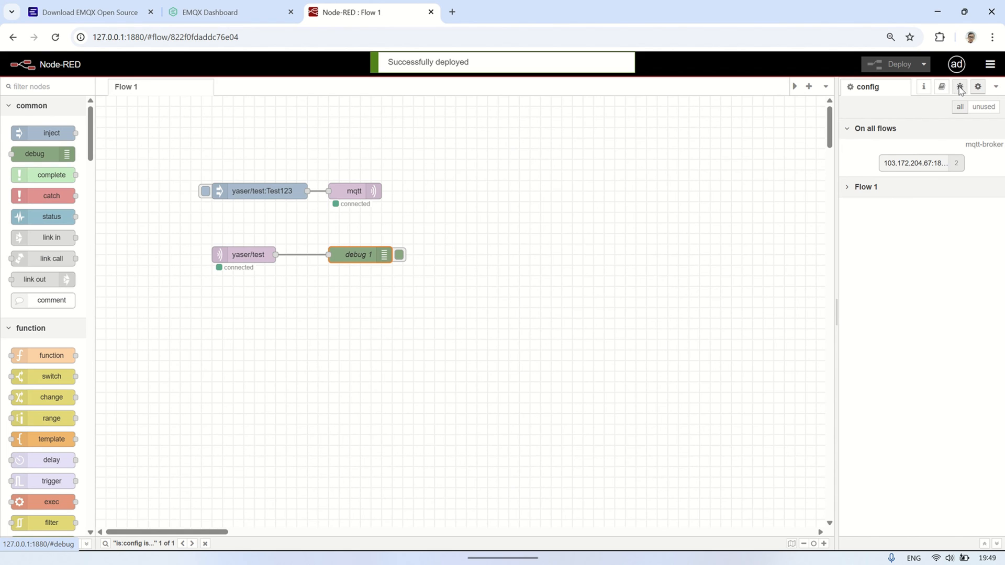
{"action": "left_click", "coordinate": [958, 86]}
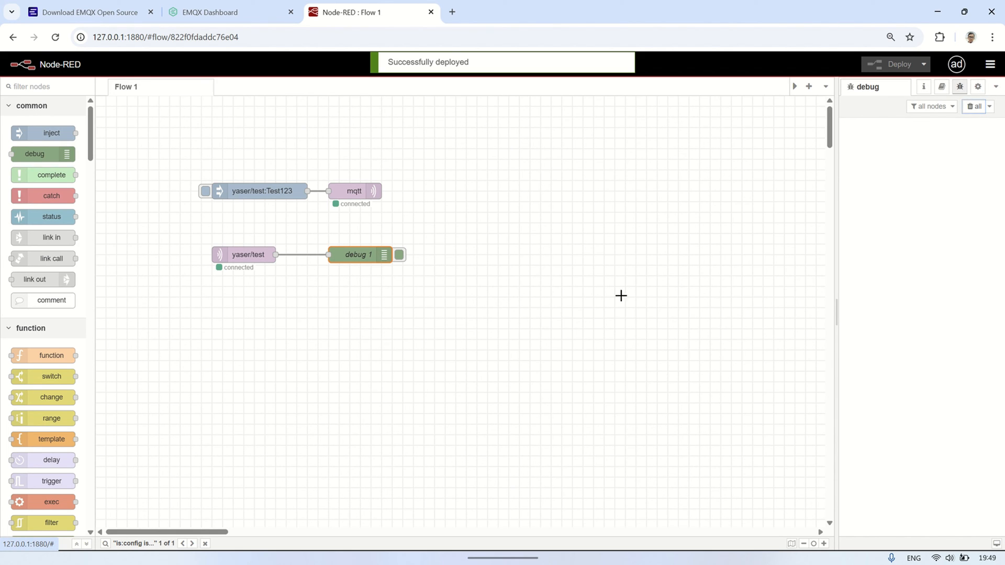
{"action": "left_click", "coordinate": [205, 191]}
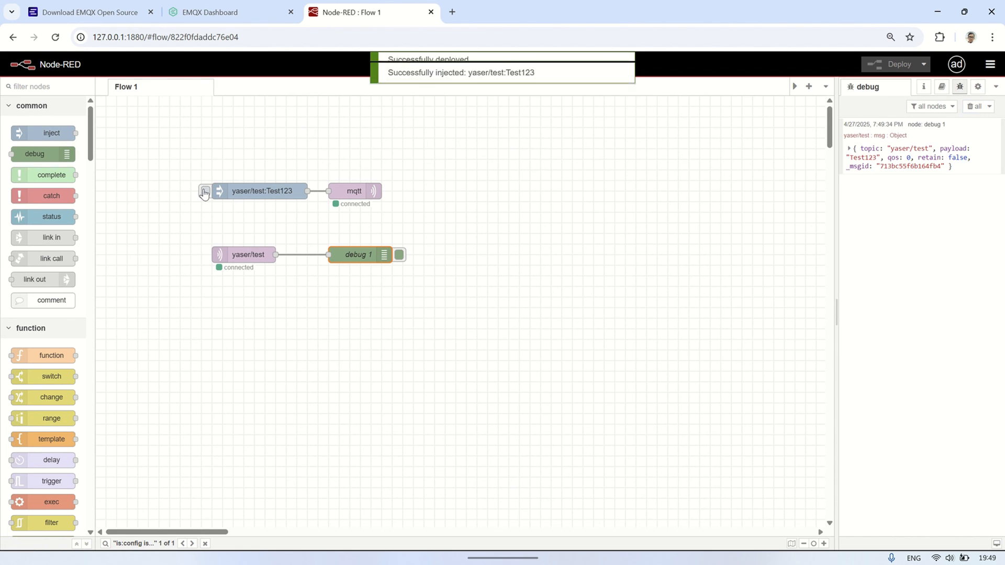
{"action": "left_click", "coordinate": [853, 148]}
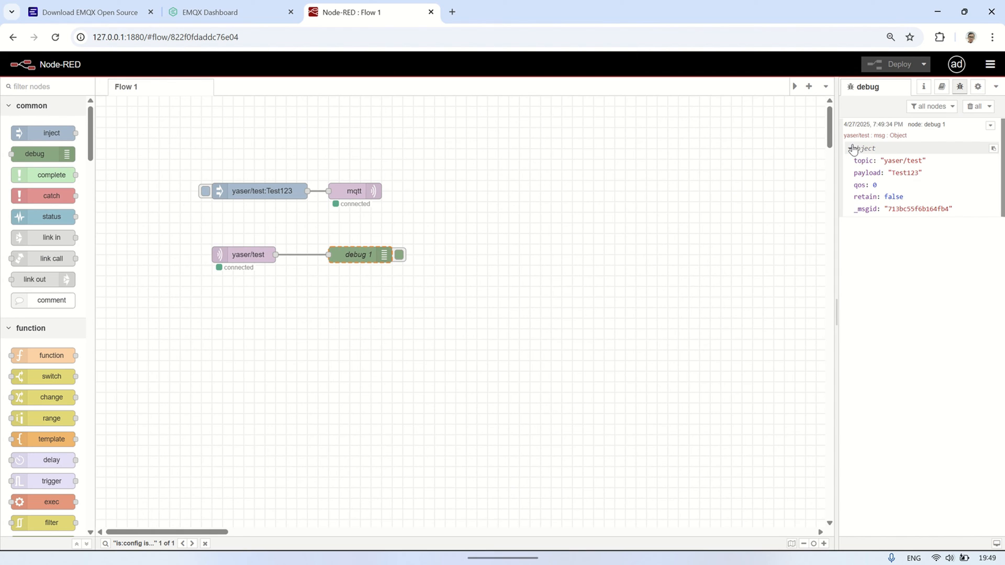
{"action": "double_click", "coordinate": [905, 172]}
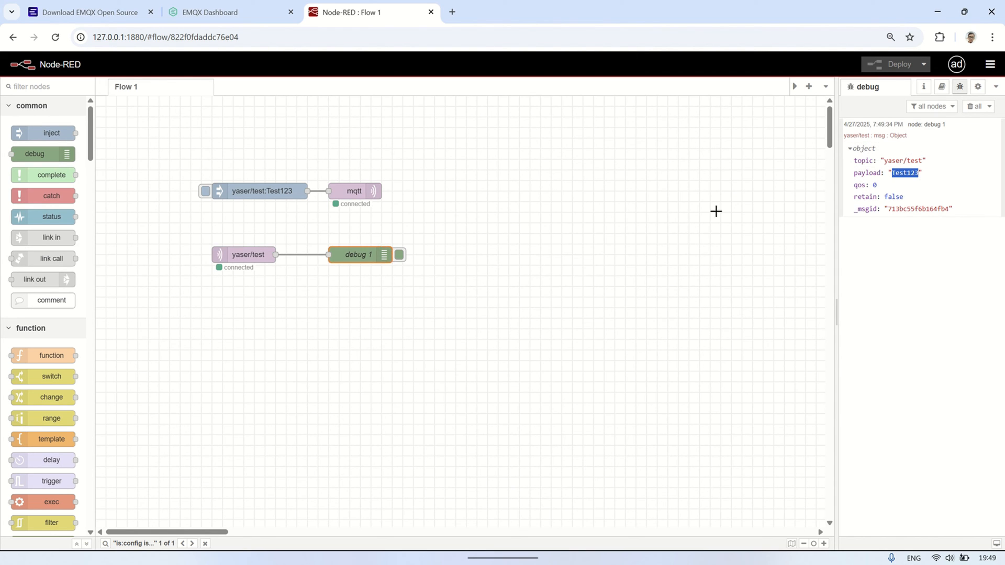
{"action": "left_click", "coordinate": [205, 192]}
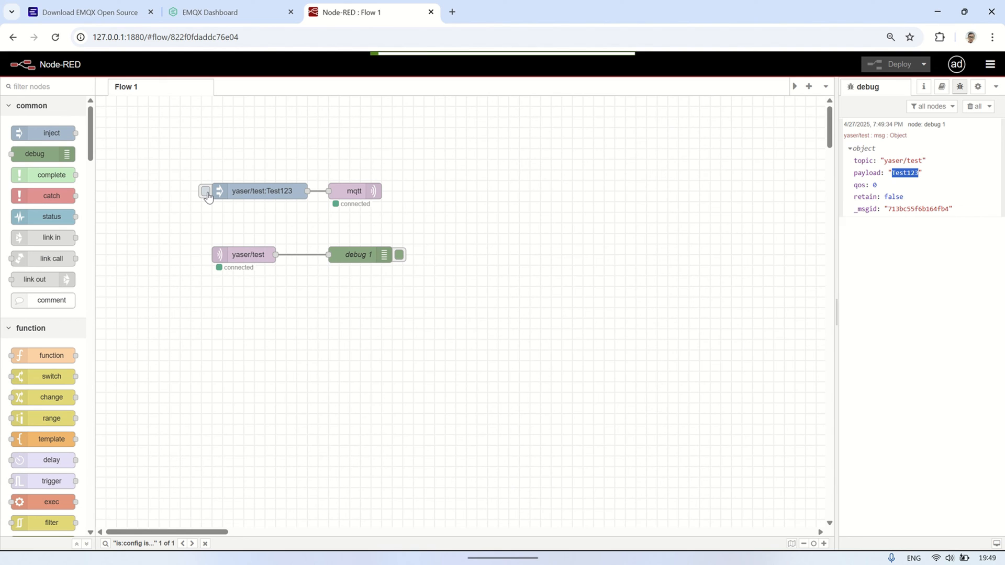
{"action": "left_click", "coordinate": [206, 191]}
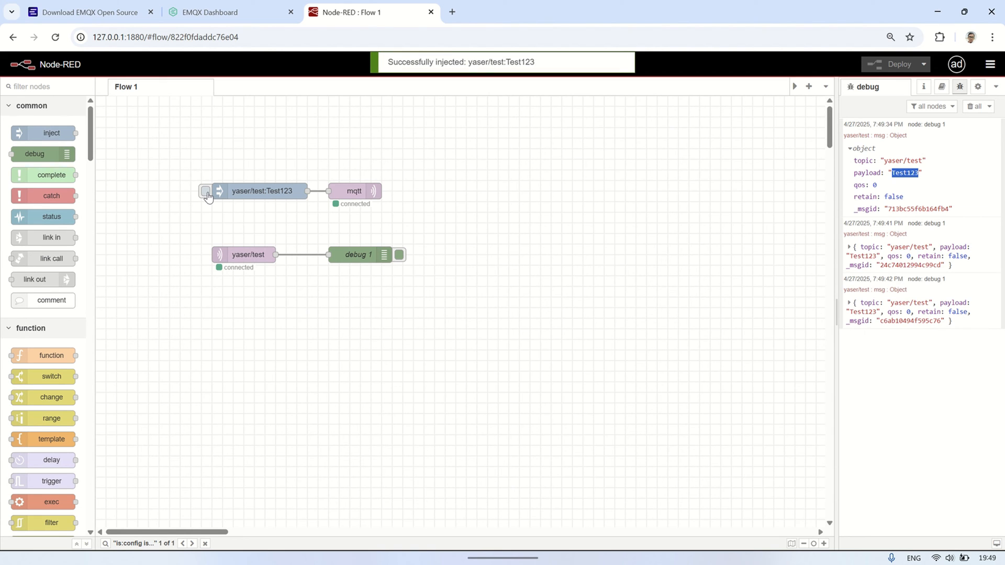
{"action": "left_click", "coordinate": [212, 12]}
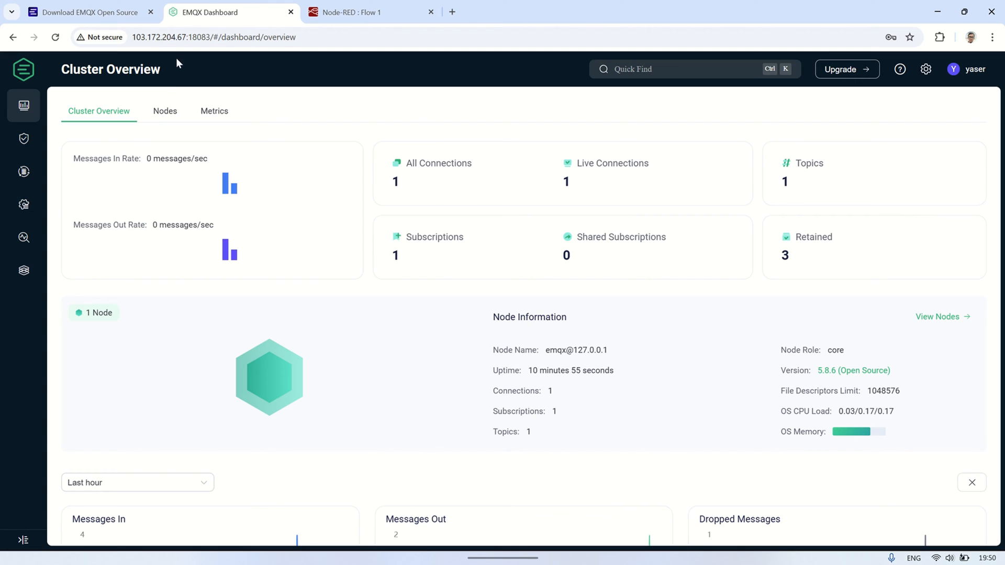
- Create a Password-Based authenticator on the Built-in Database with default settings
{"action": "left_click", "coordinate": [23, 139]}
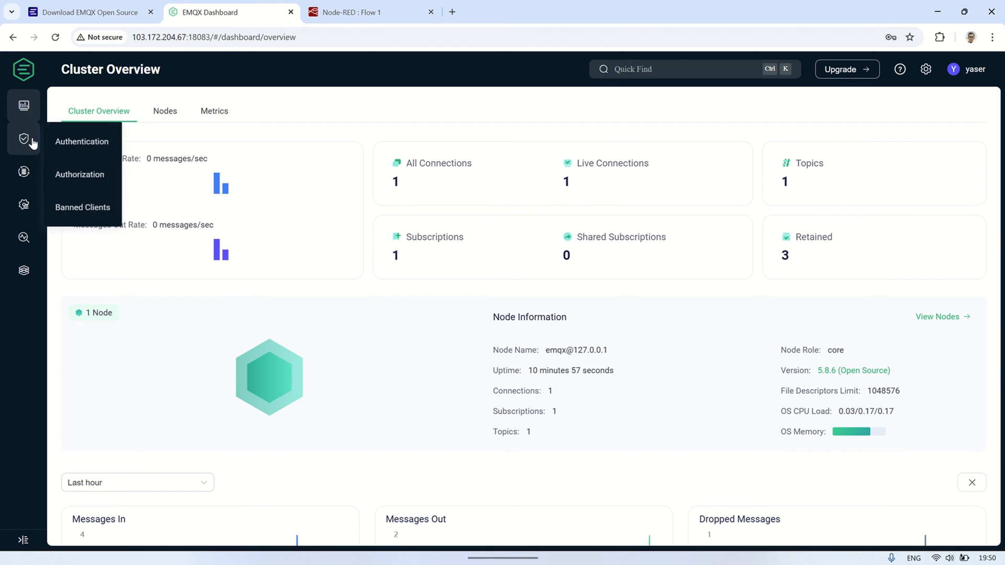
{"action": "mouse_move", "coordinate": [82, 142]}
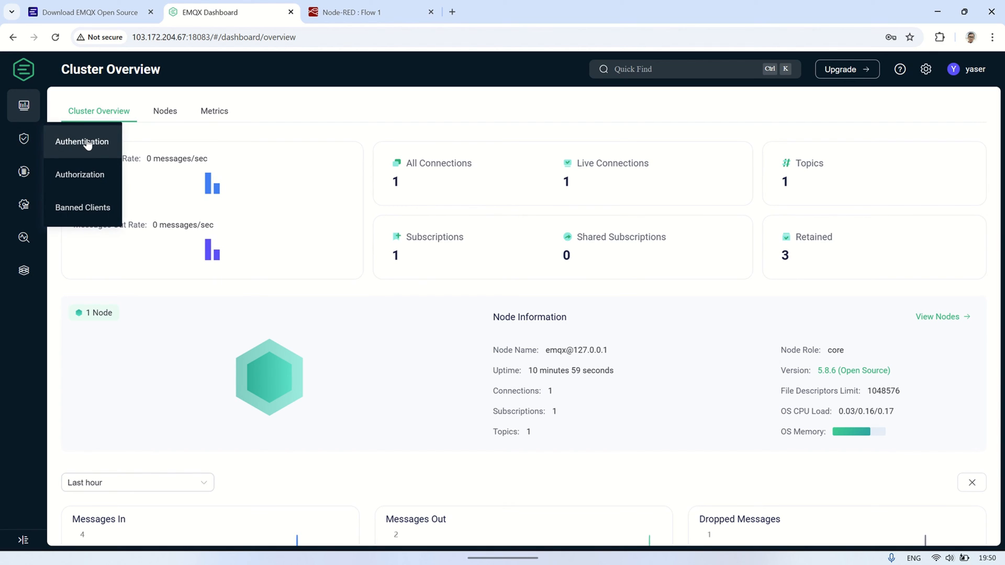
{"action": "left_click", "coordinate": [82, 142]}
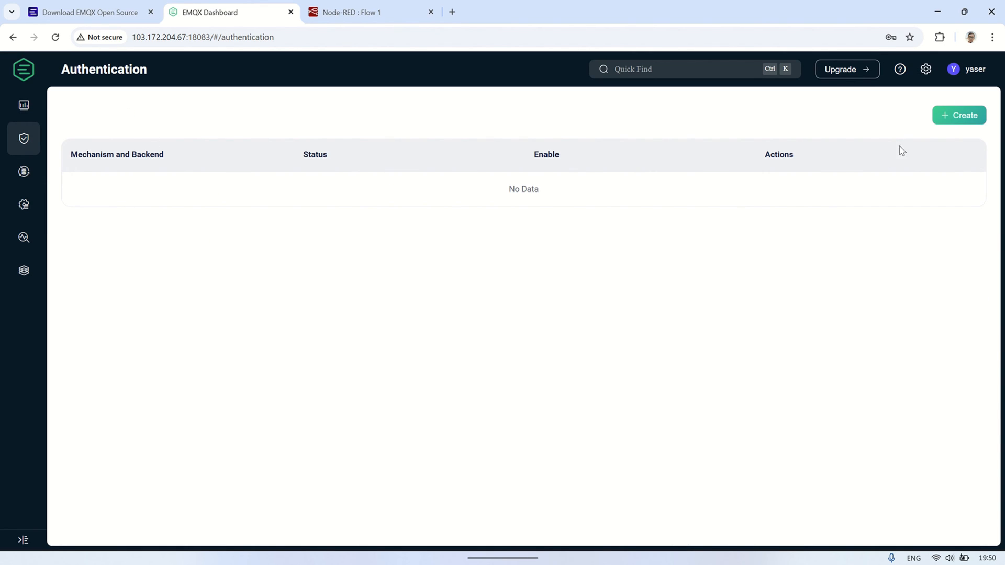
{"action": "left_click", "coordinate": [960, 114]}
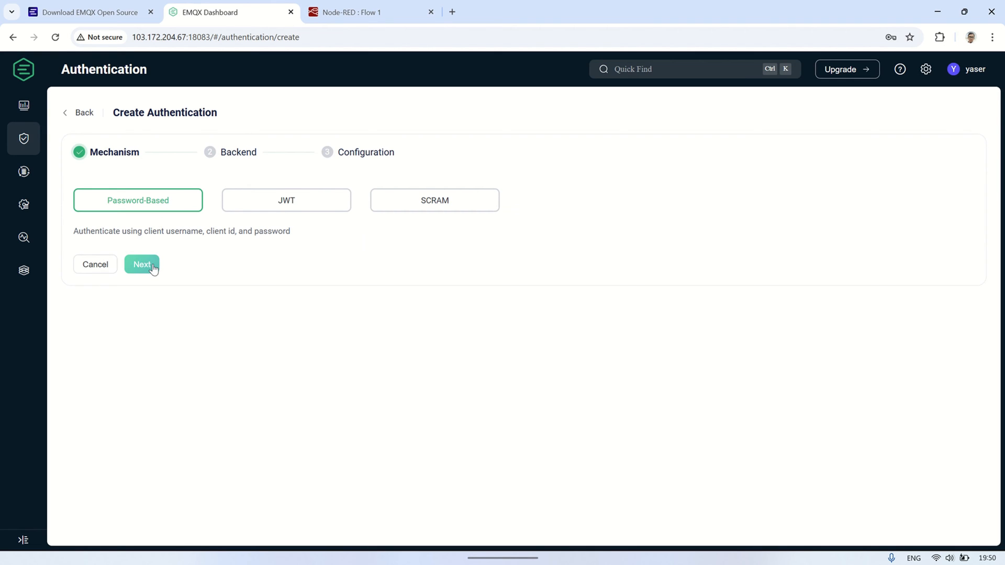
{"action": "left_click", "coordinate": [142, 264]}
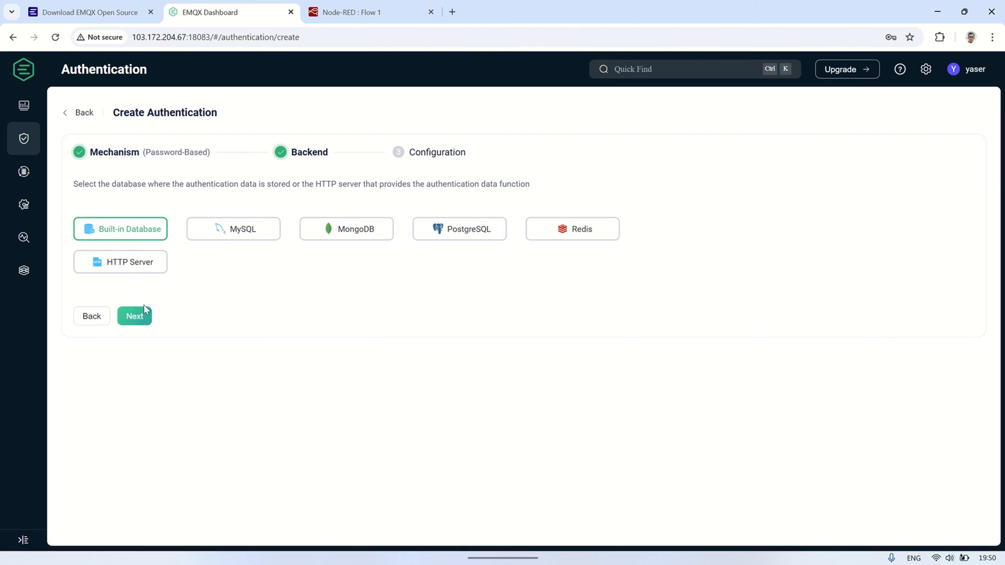
{"action": "left_click", "coordinate": [134, 317]}
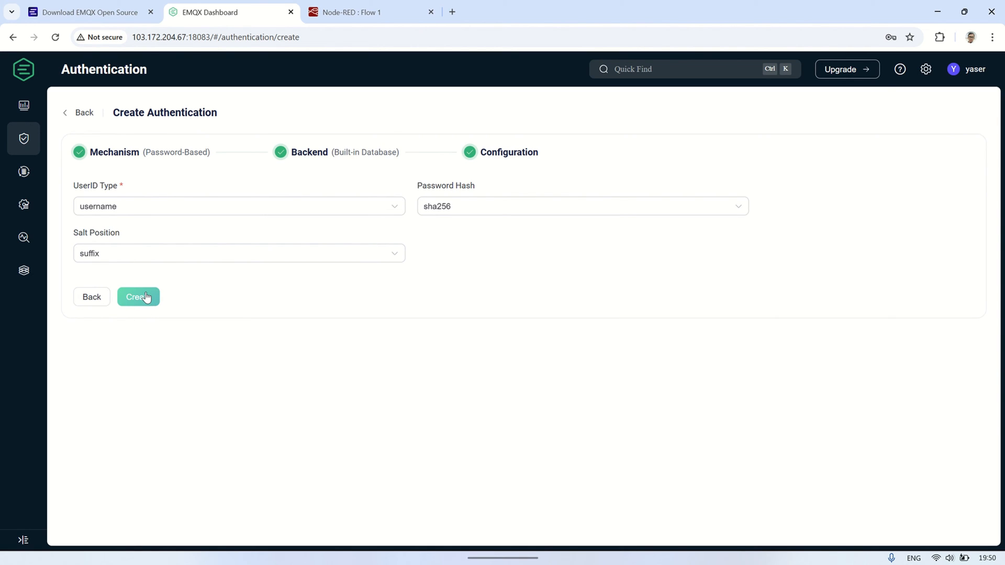
{"action": "left_click", "coordinate": [137, 297]}
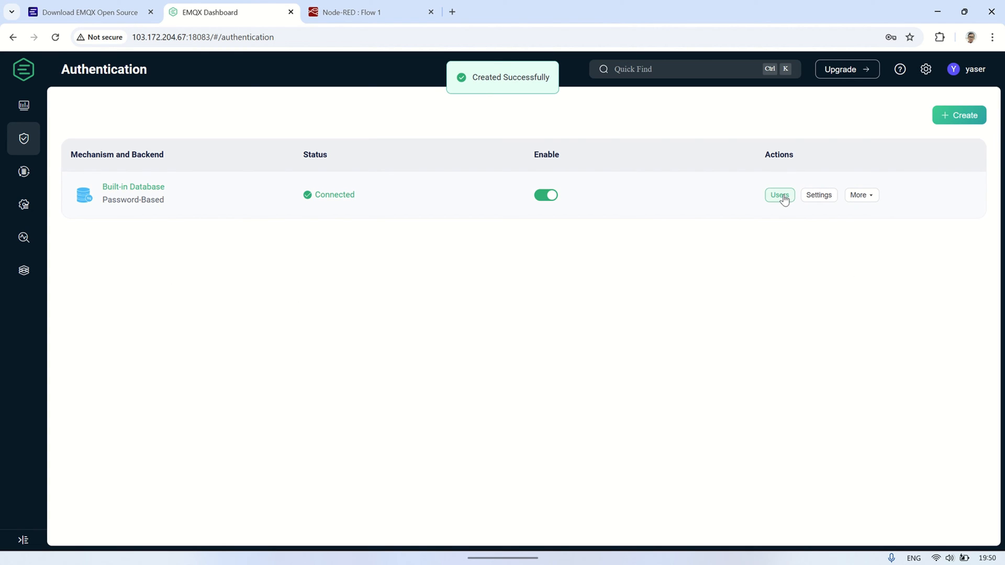
- Add a non-superuser account 'yaser' with a password to the built-in database users
{"action": "left_click", "coordinate": [780, 195]}
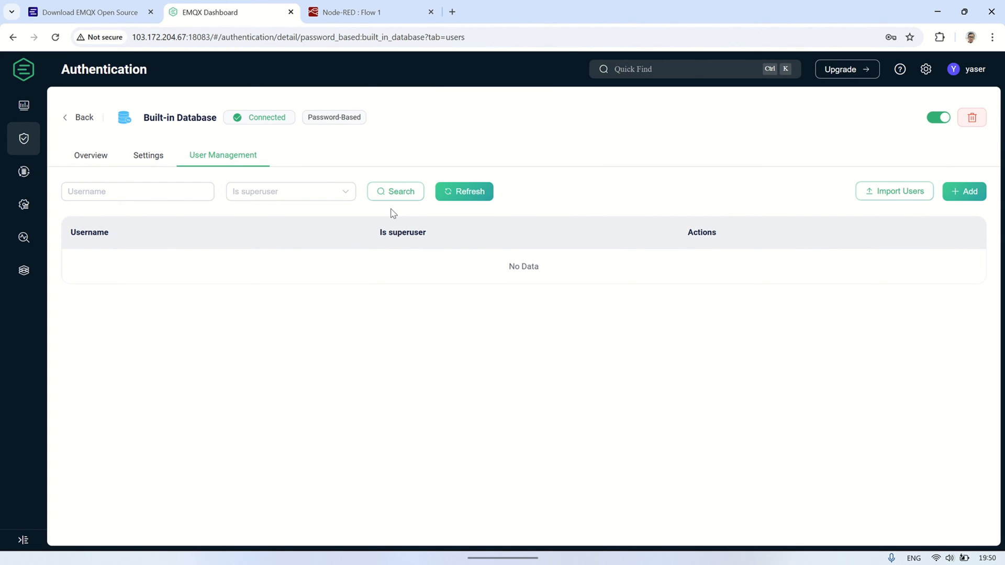
{"action": "left_click", "coordinate": [964, 191]}
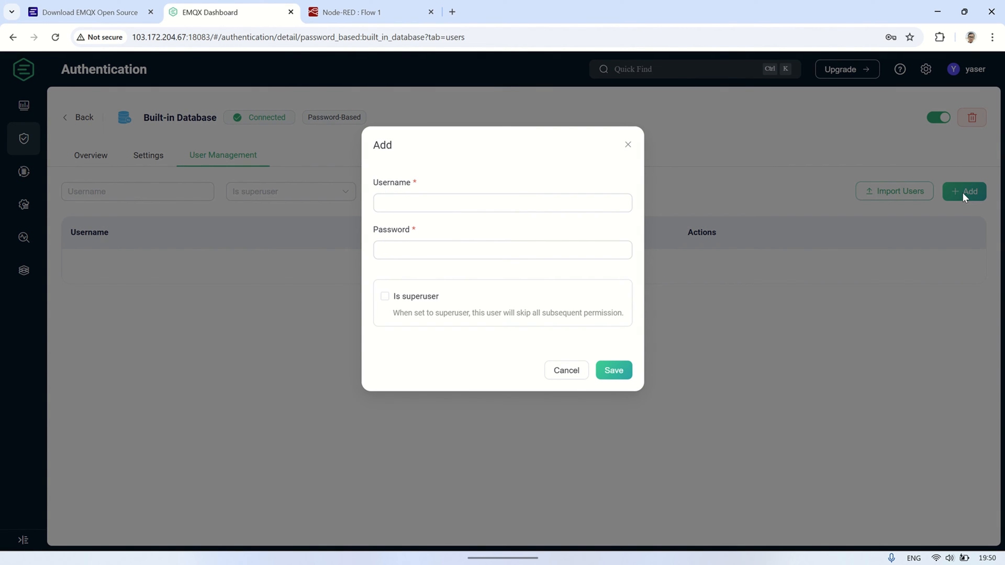
{"action": "type", "text": "yaser"}
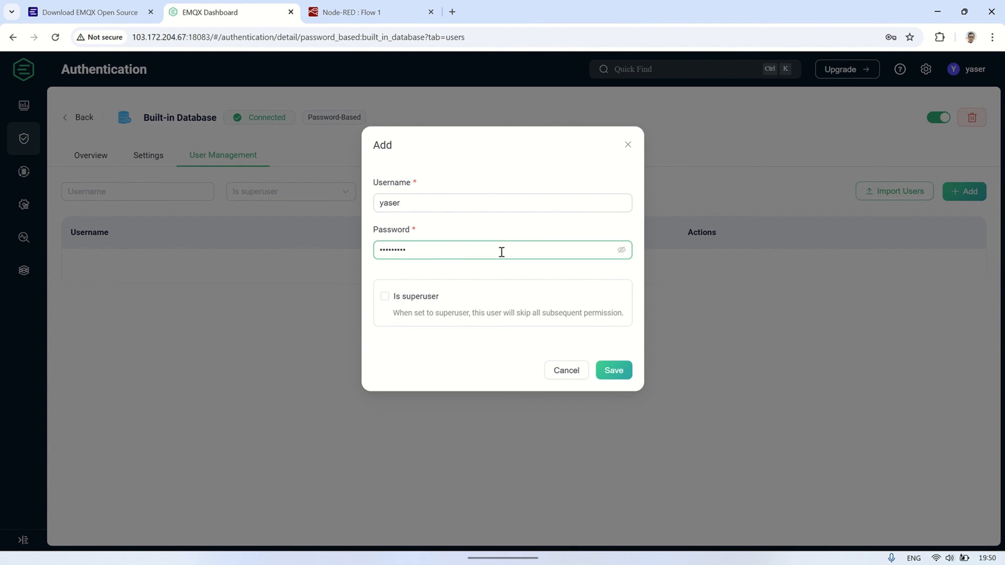
{"action": "left_click", "coordinate": [612, 371]}
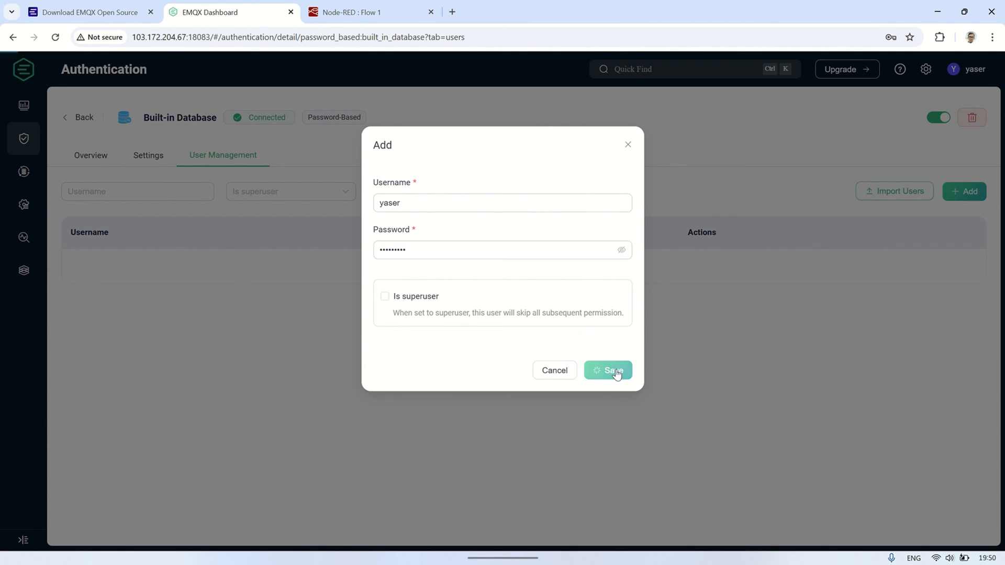
{"action": "left_click", "coordinate": [608, 371]}
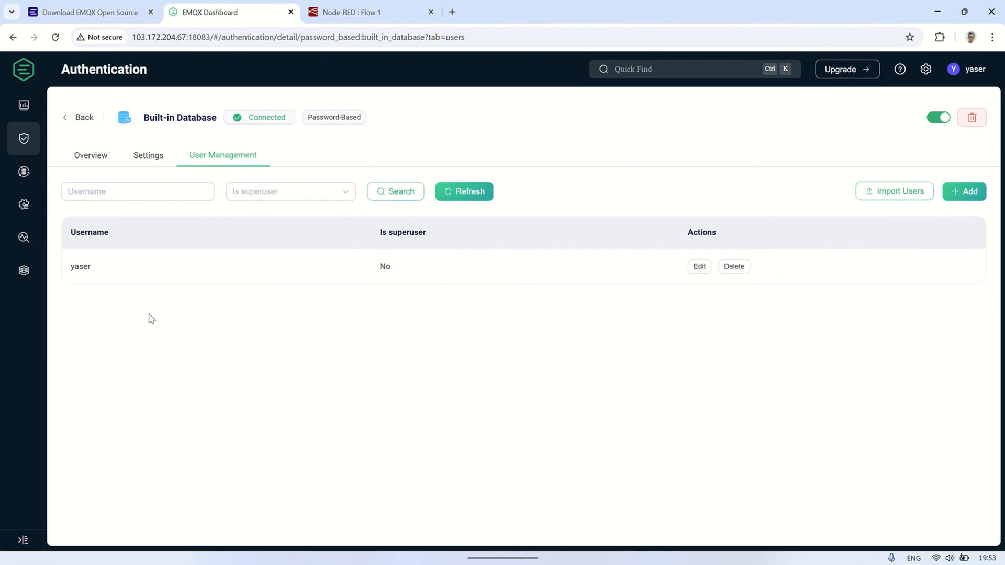
- Reload the EMQX Dashboard page, then return to the Node-RED flow
{"action": "left_click", "coordinate": [55, 37]}
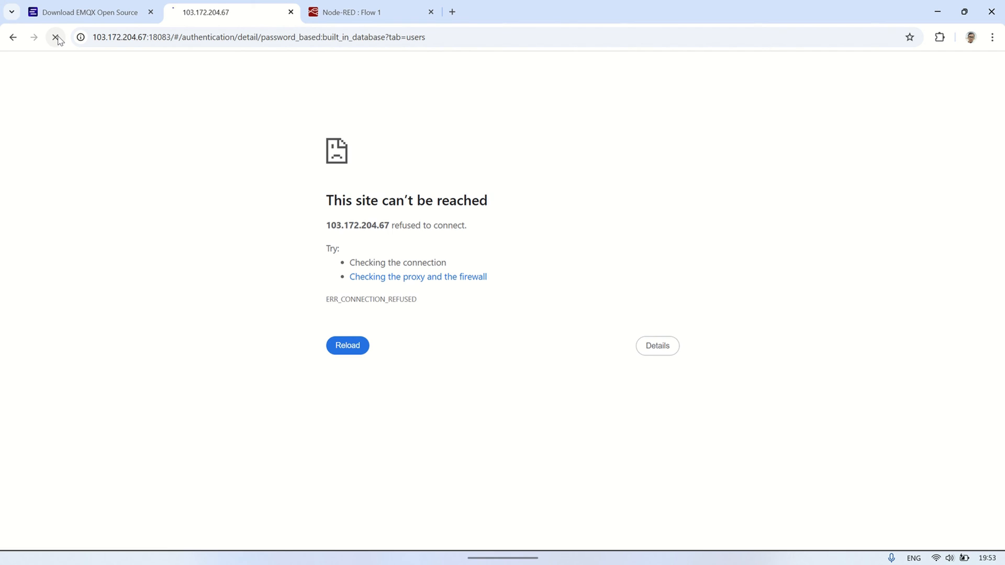
{"action": "left_click", "coordinate": [56, 36]}
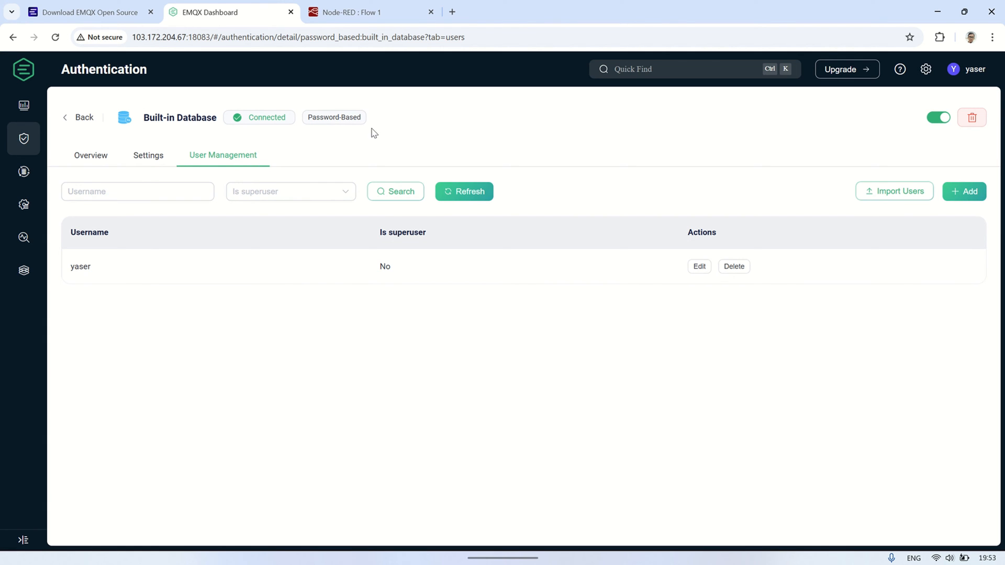
{"action": "left_click", "coordinate": [372, 13]}
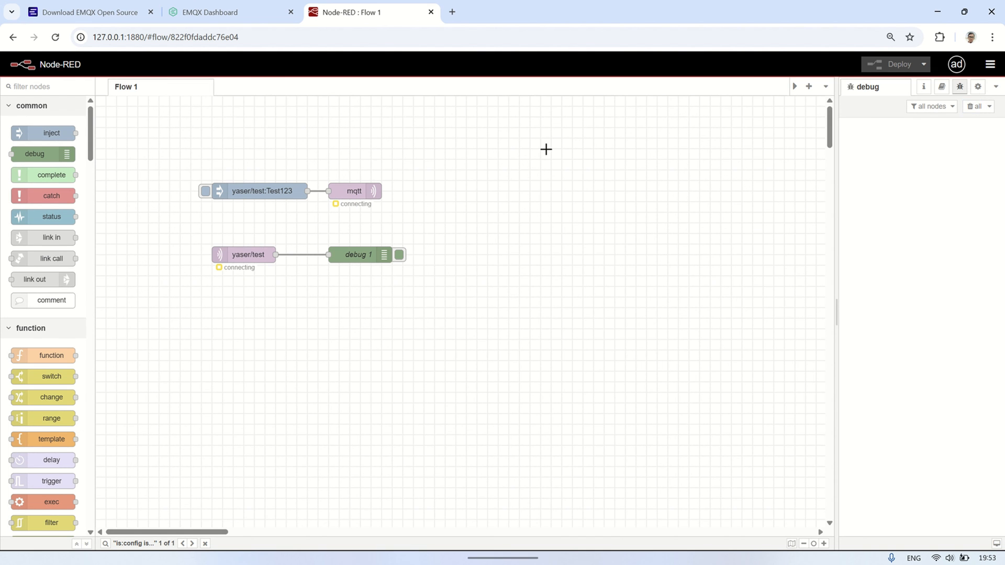
{"action": "double_click", "coordinate": [354, 191]}
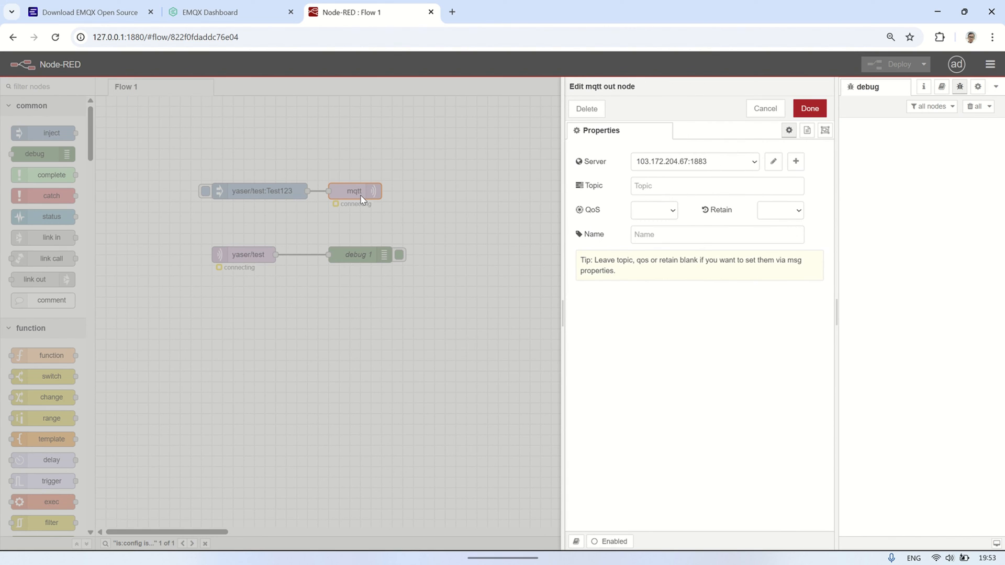
{"action": "left_click", "coordinate": [772, 161]}
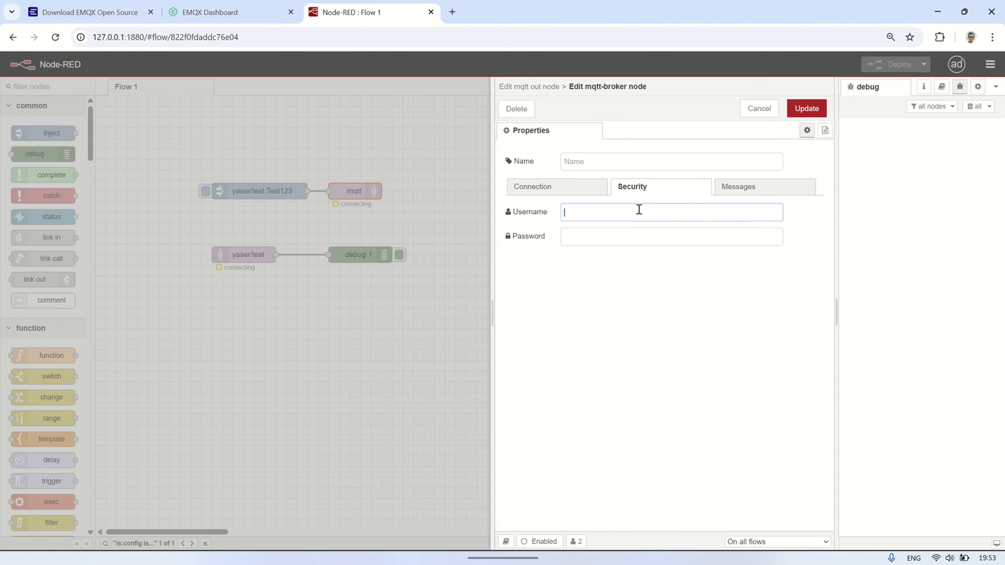
{"action": "type", "text": "yaser"}
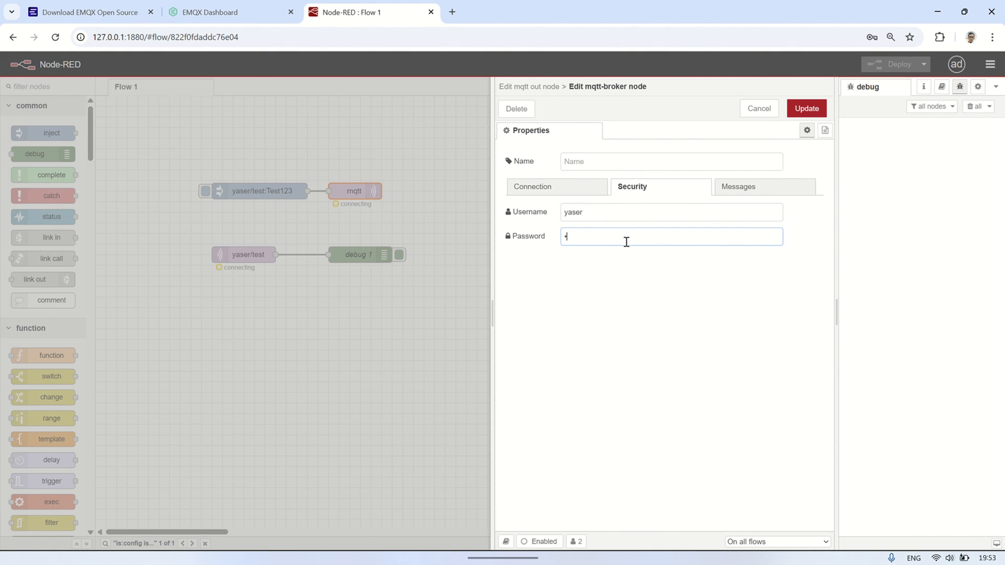
{"action": "type", "text": "password"}
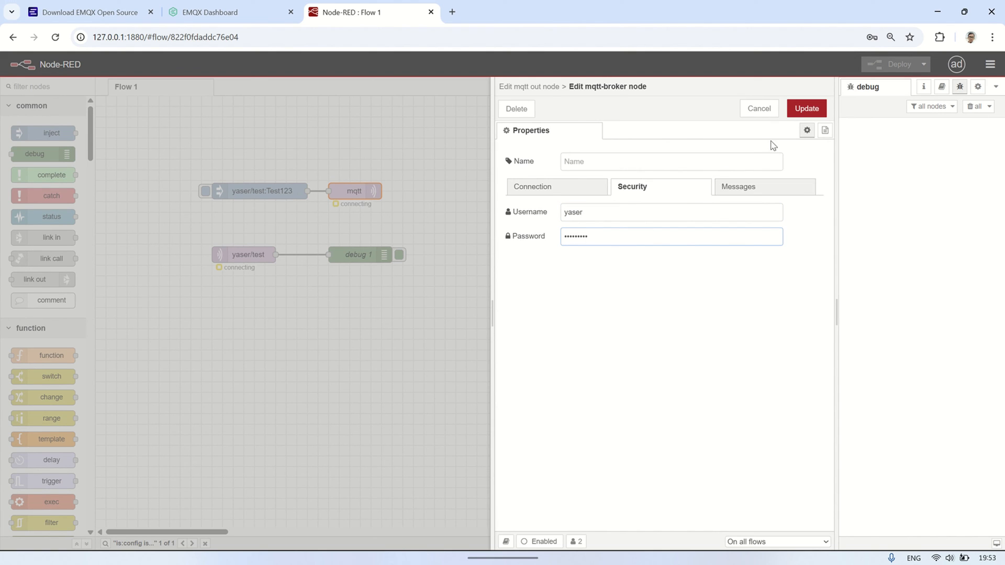
{"action": "left_click", "coordinate": [806, 108]}
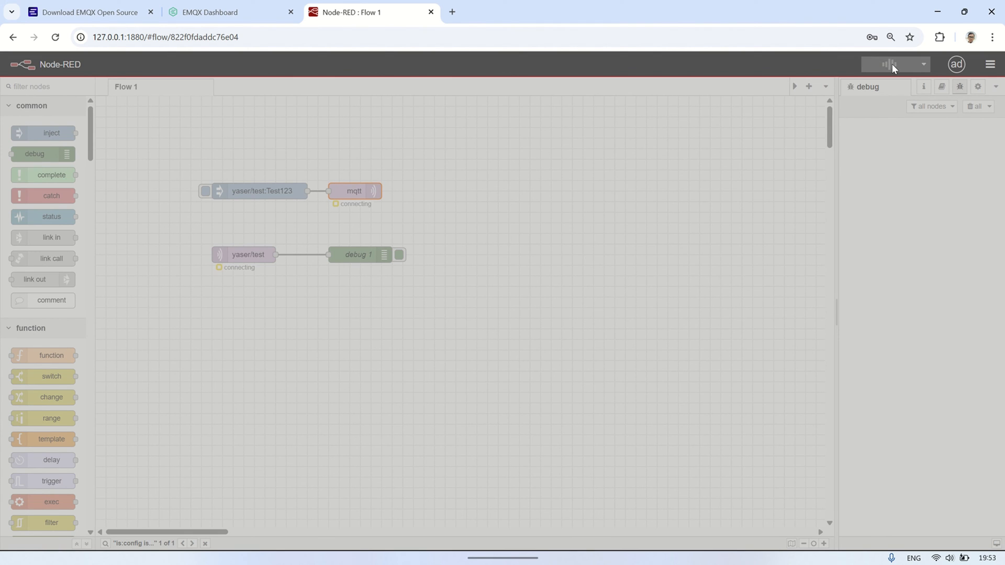
- Redeploy the flow and inject Test123 twice, checking the debug output
{"action": "left_click", "coordinate": [899, 64]}
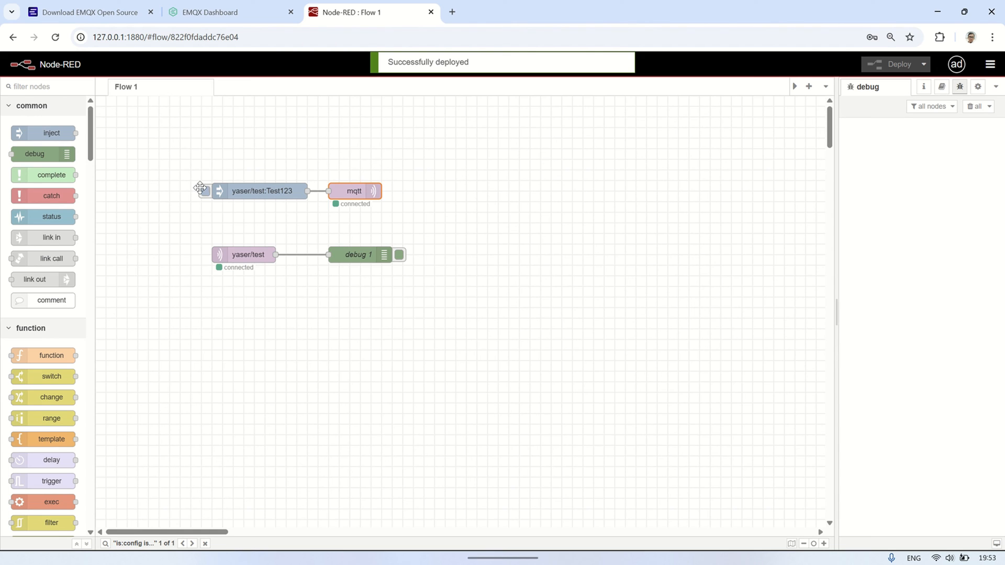
{"action": "left_click", "coordinate": [204, 191]}
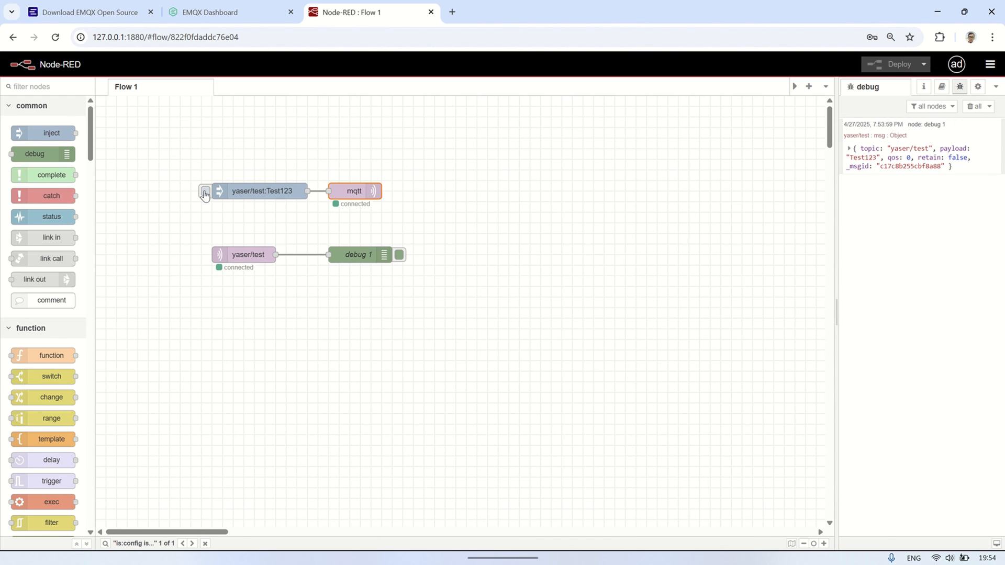
{"action": "left_click", "coordinate": [204, 190]}
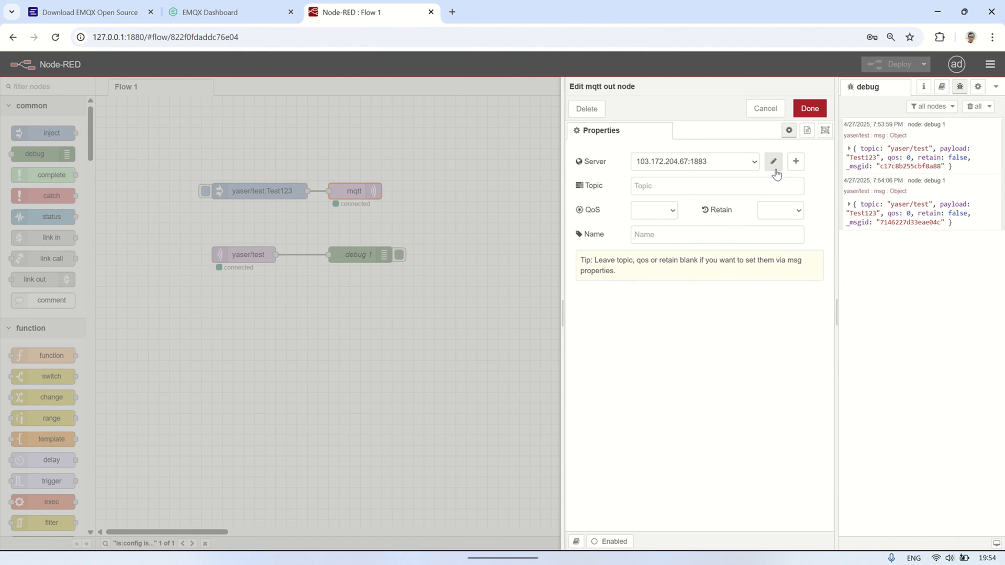
{"action": "left_click", "coordinate": [231, 12]}
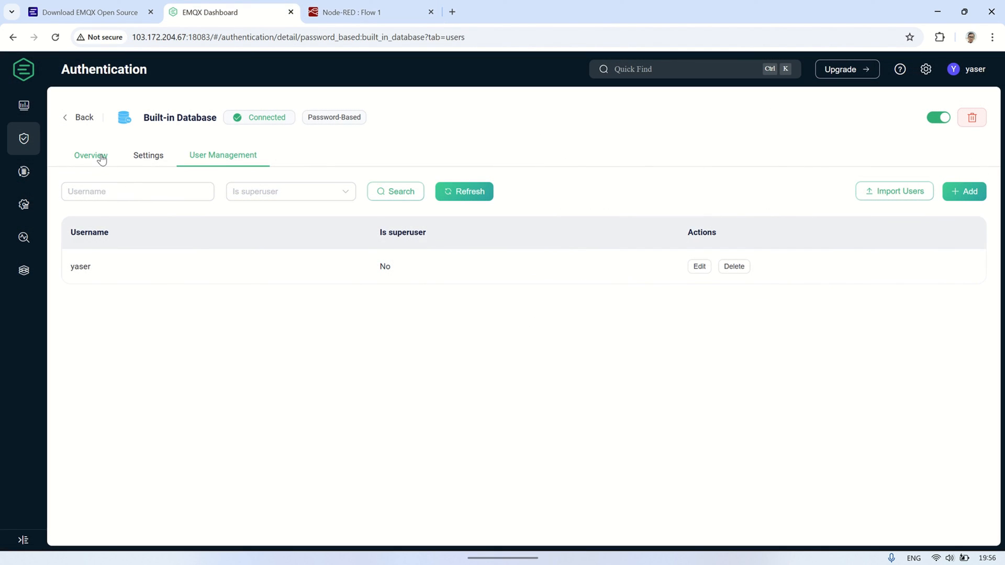
- Open the Built-in Database overview showing 2 allowed, 1 denied, 2 unmatched attempts
{"action": "left_click", "coordinate": [90, 155]}
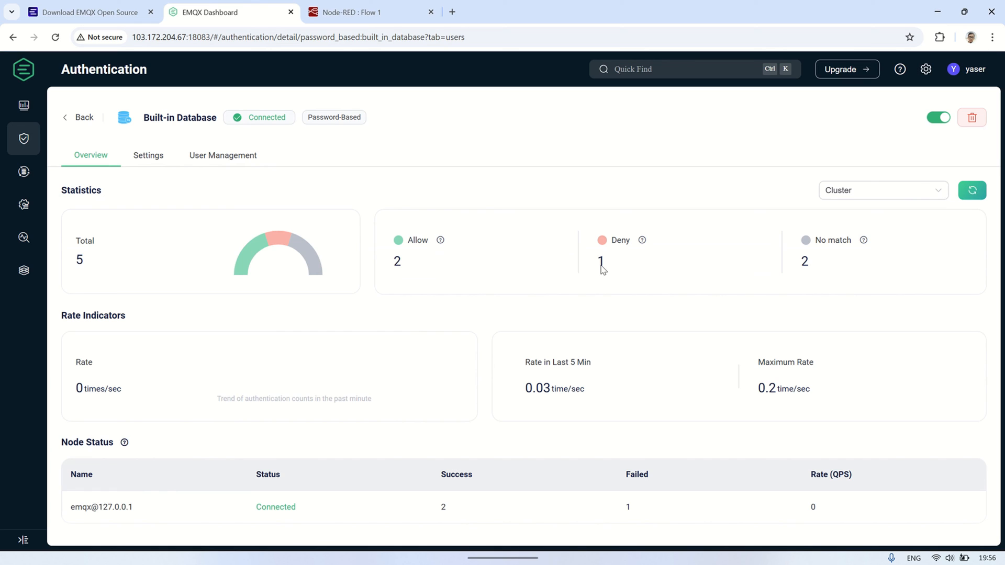
{"action": "mouse_move", "coordinate": [409, 280]}
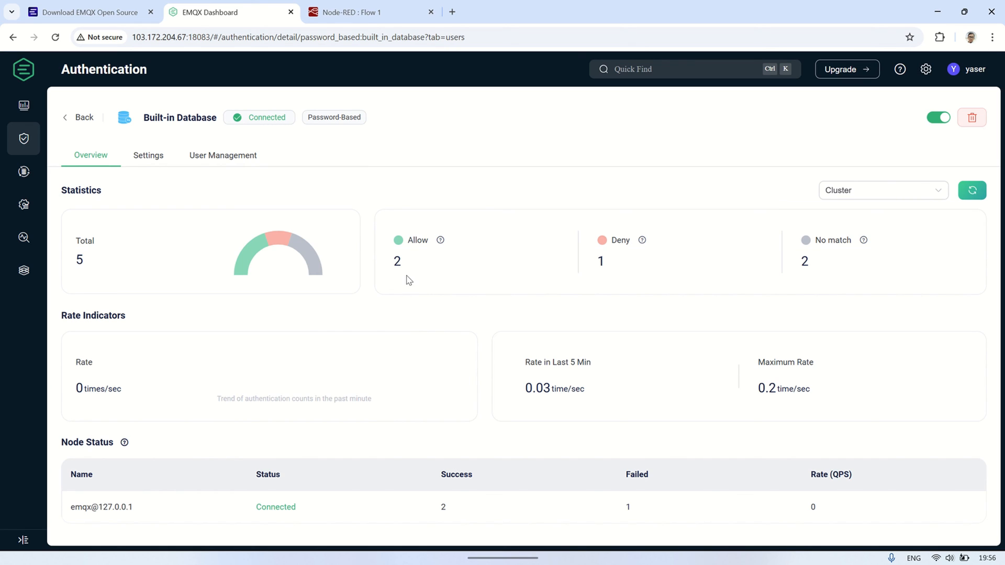
{"action": "mouse_move", "coordinate": [476, 380]}
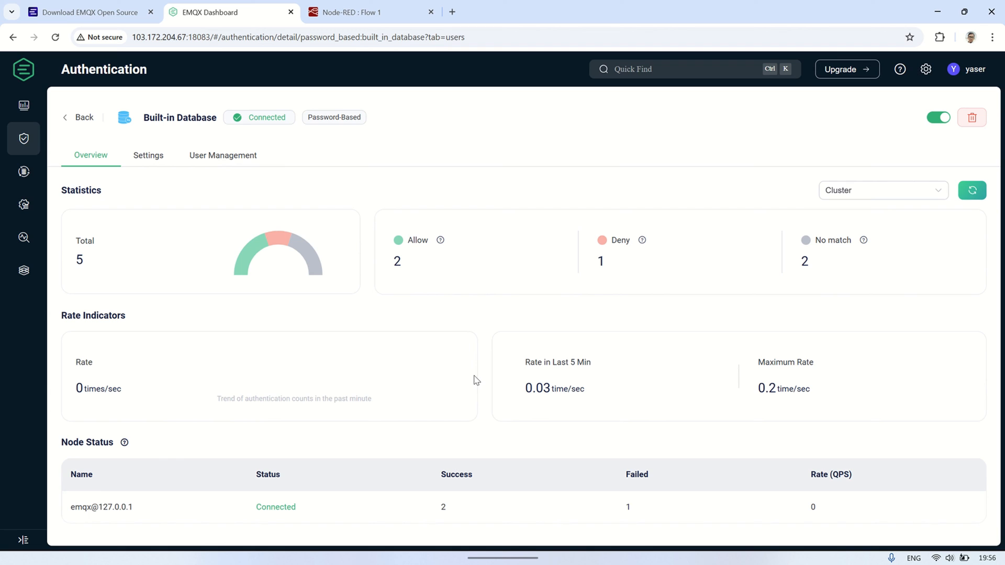
{"action": "mouse_move", "coordinate": [23, 237]}
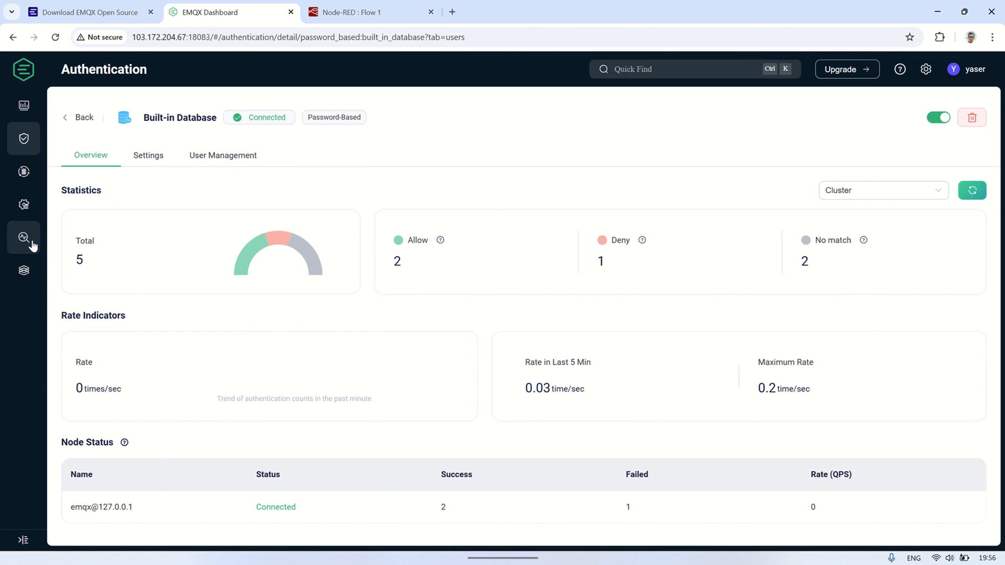
- Connect the Diagnose WebSocket Client as user yaser with its password
{"action": "left_click", "coordinate": [24, 238]}
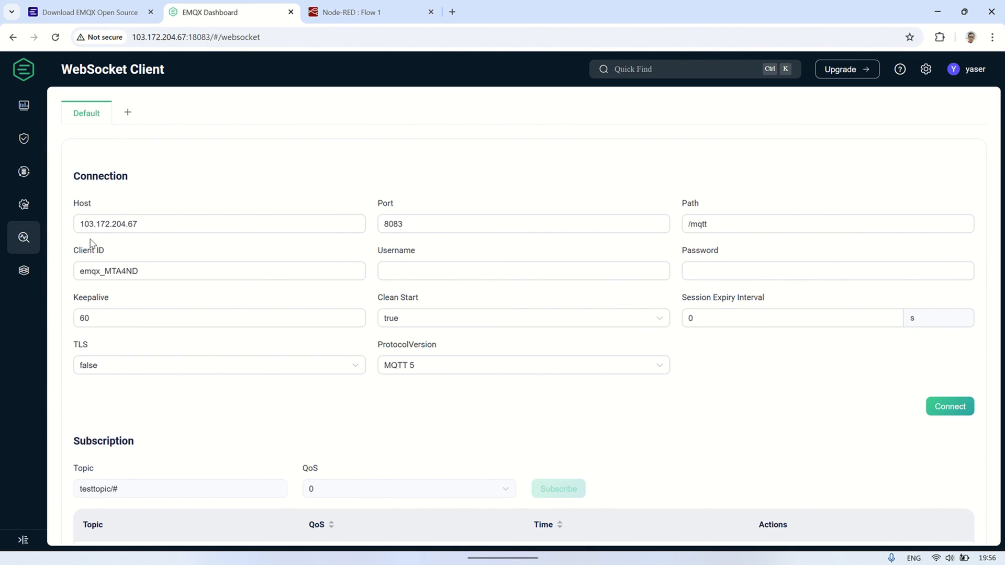
{"action": "mouse_move", "coordinate": [213, 184]}
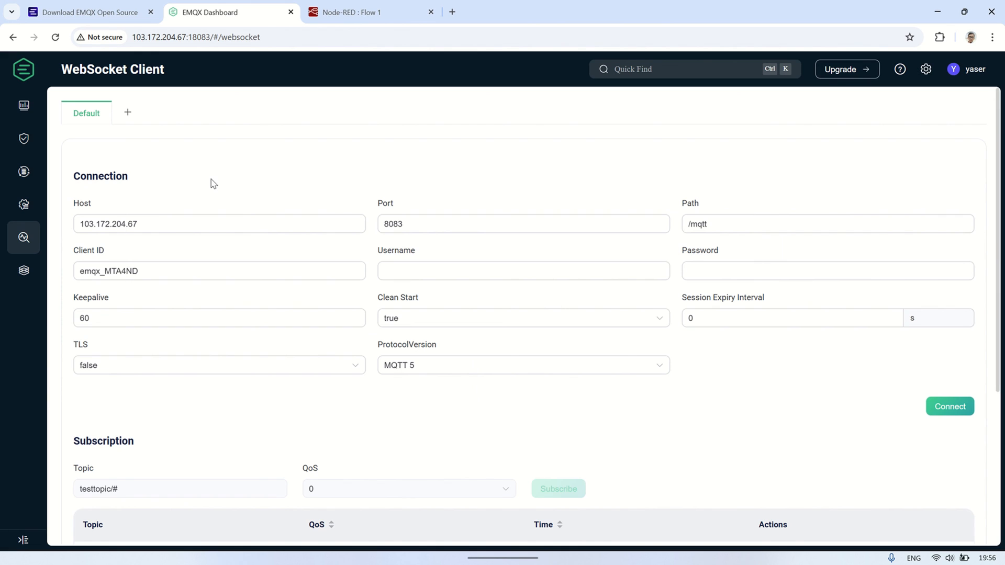
{"action": "mouse_move", "coordinate": [918, 399]}
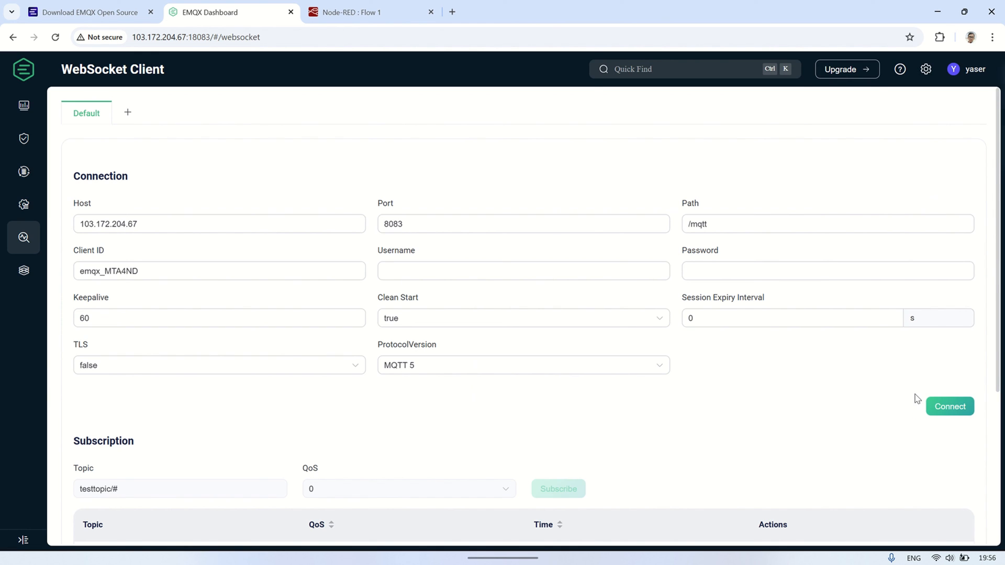
{"action": "left_click", "coordinate": [949, 406]}
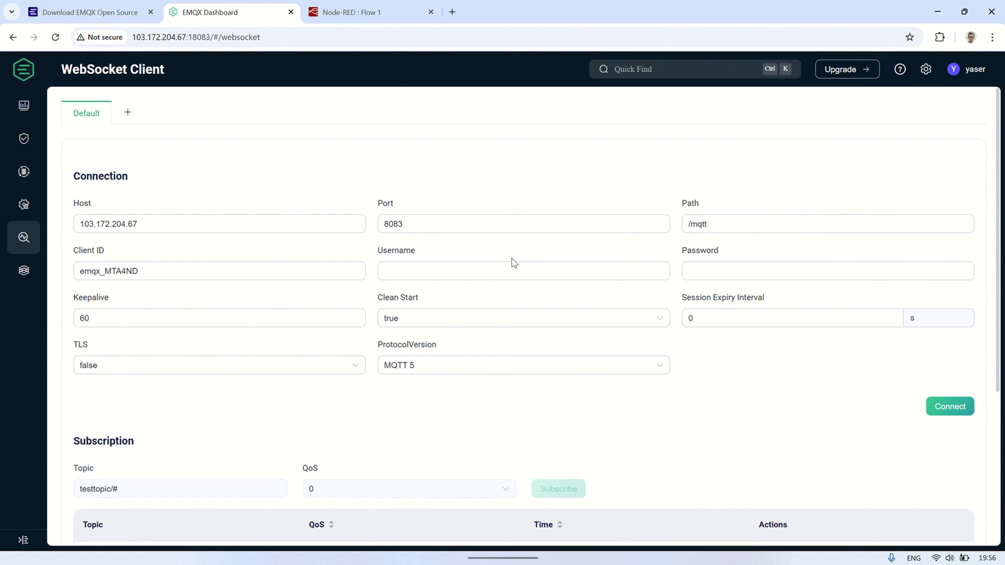
{"action": "type", "text": "yaser"}
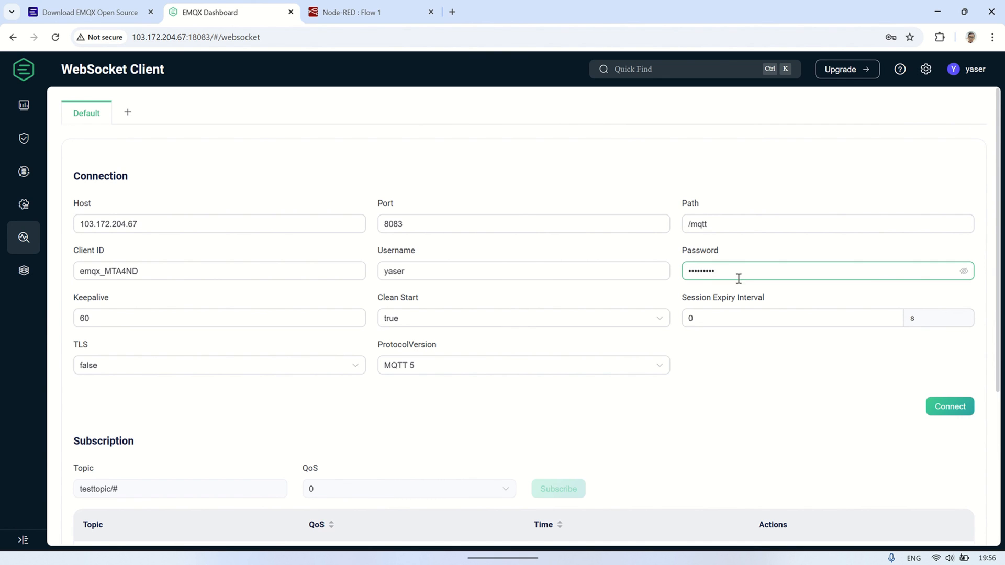
{"action": "left_click", "coordinate": [949, 406]}
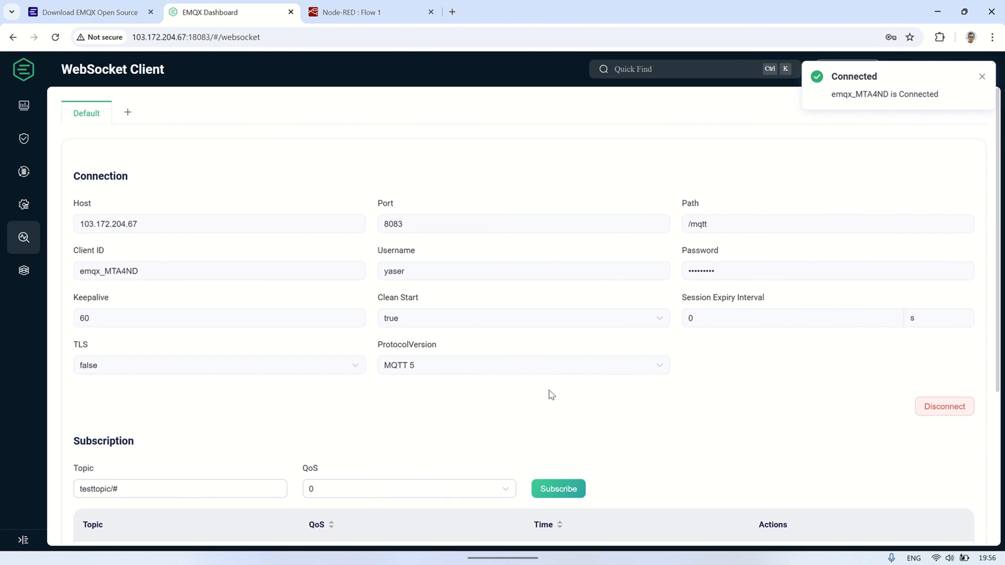
{"action": "scroll", "scroll_direction": "down", "scroll_amount": 3}
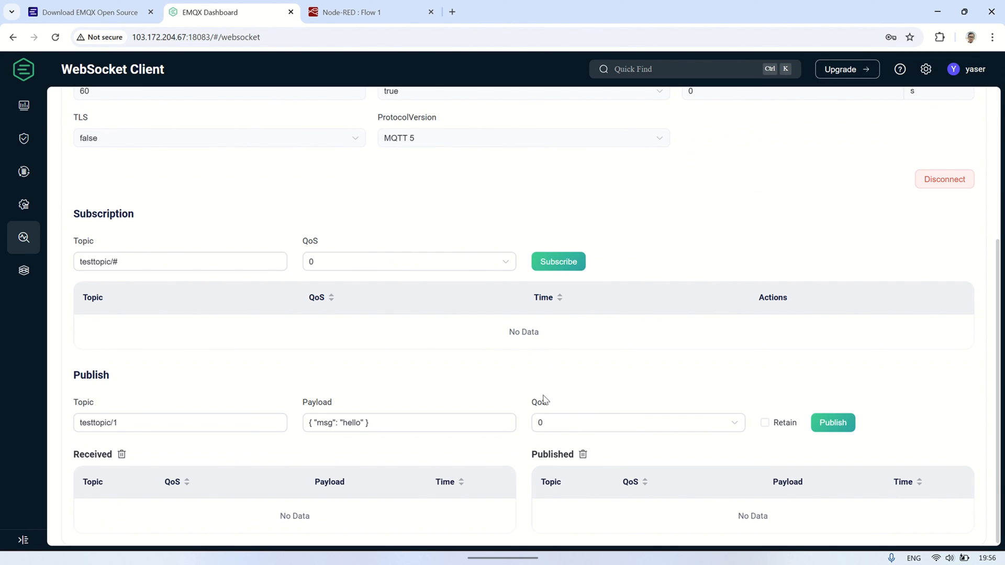
- Subscribe the WebSocket client to topic yaser/test, then return to Node-RED
{"action": "left_click", "coordinate": [24, 269]}
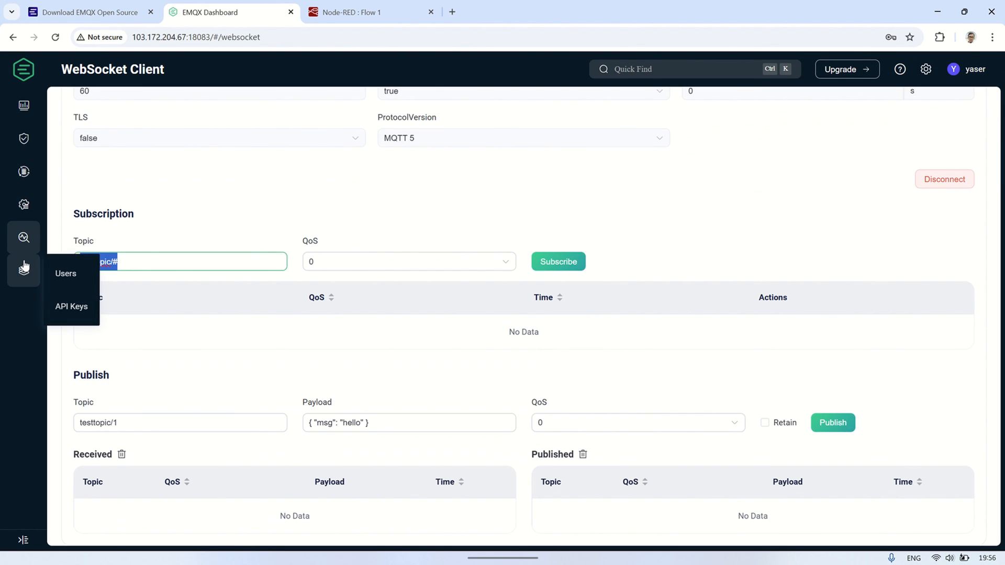
{"action": "type", "text": "yaser/test"}
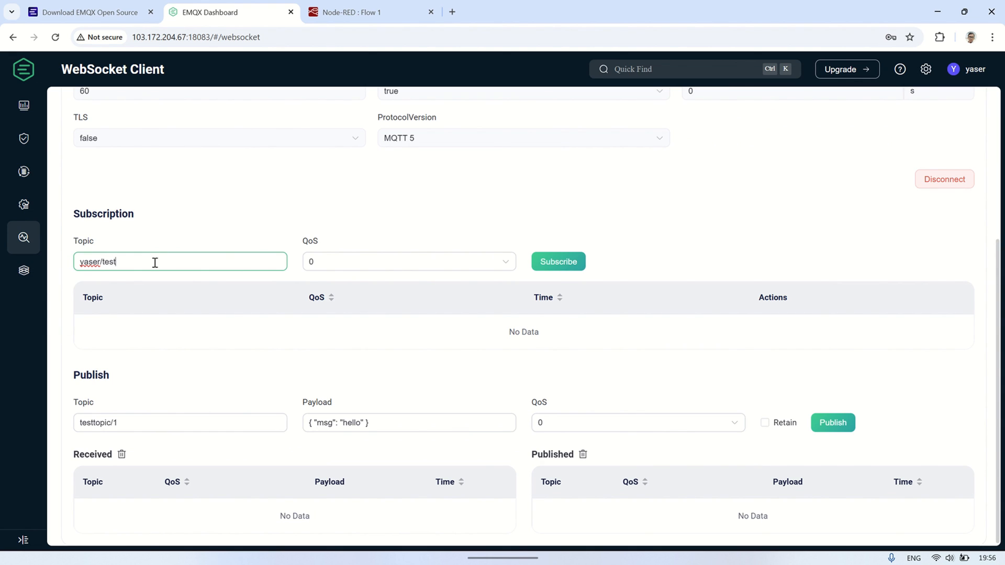
{"action": "left_click", "coordinate": [557, 262]}
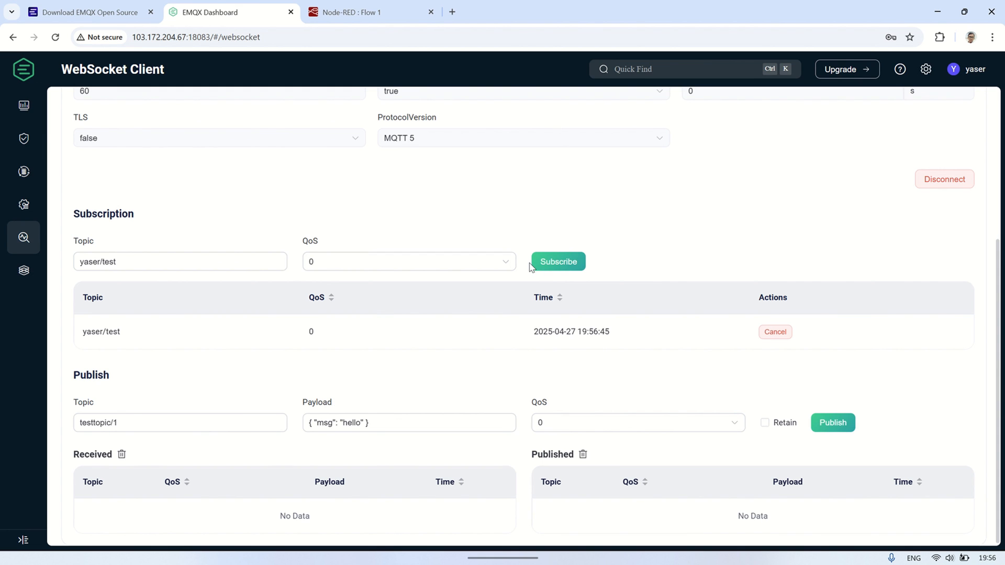
{"action": "left_click", "coordinate": [371, 12]}
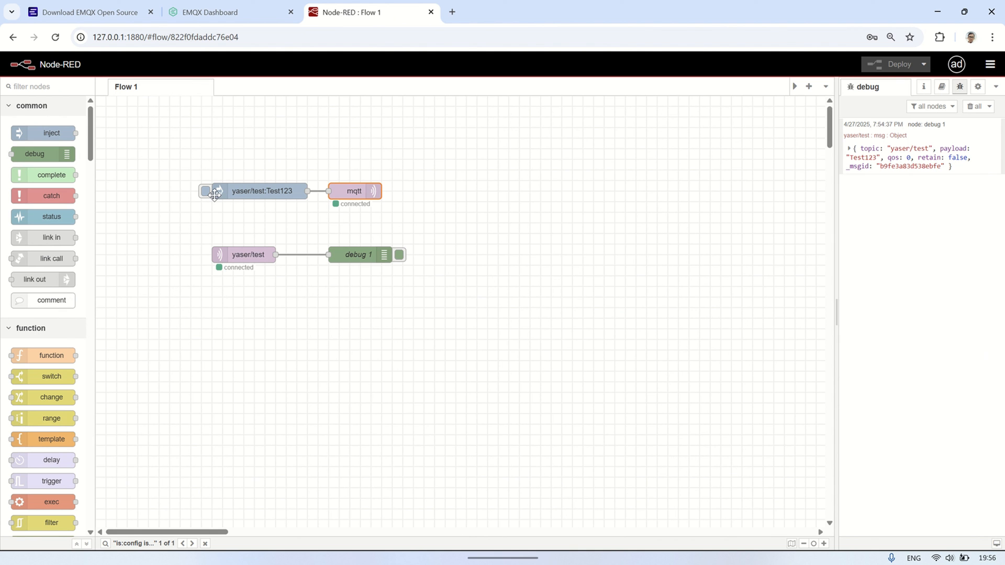
- Inject Test123 twice and confirm both arrive under yaser/test in the WebSocket client
{"action": "left_click", "coordinate": [206, 192]}
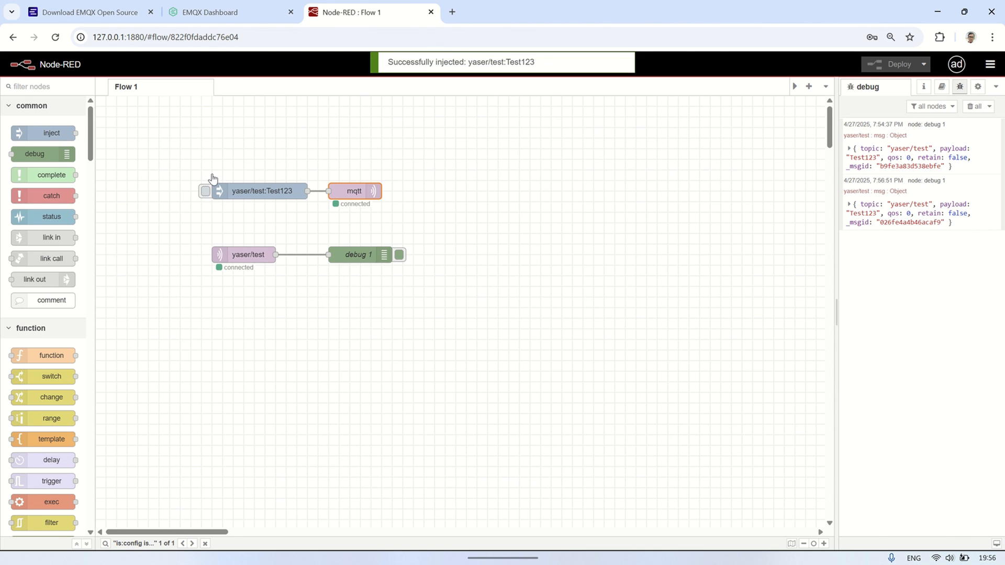
{"action": "left_click", "coordinate": [231, 12]}
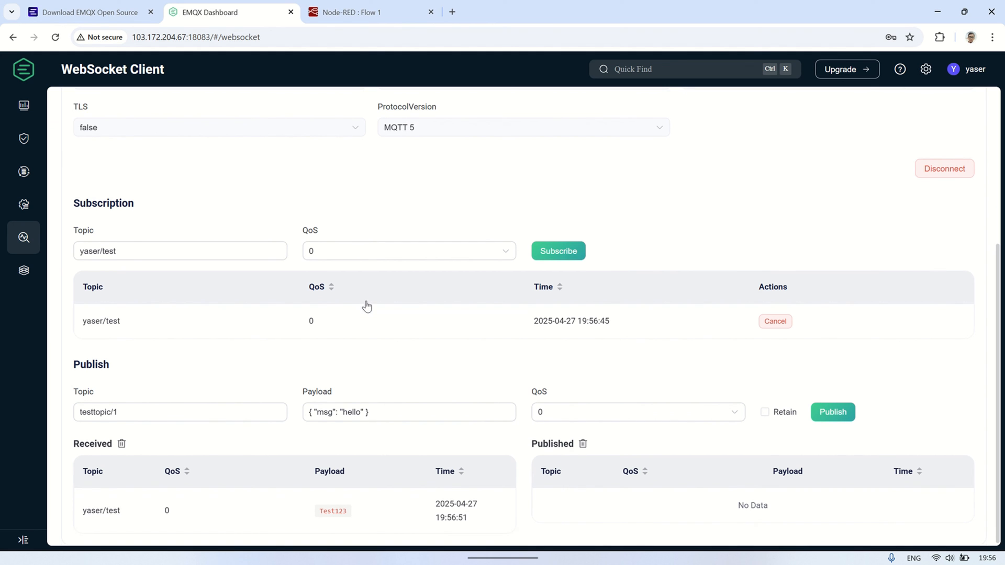
{"action": "double_click", "coordinate": [332, 511]}
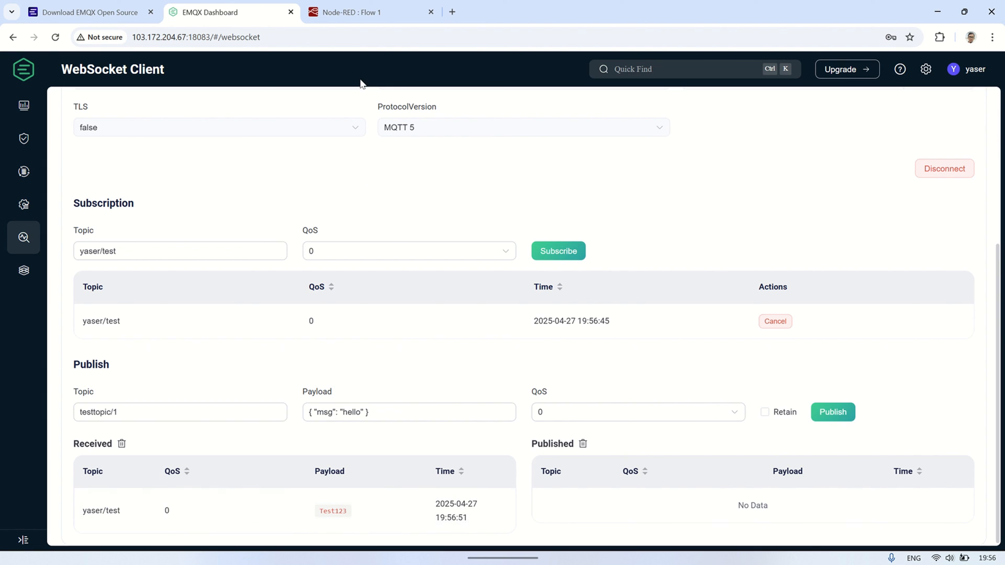
{"action": "left_click", "coordinate": [366, 12]}
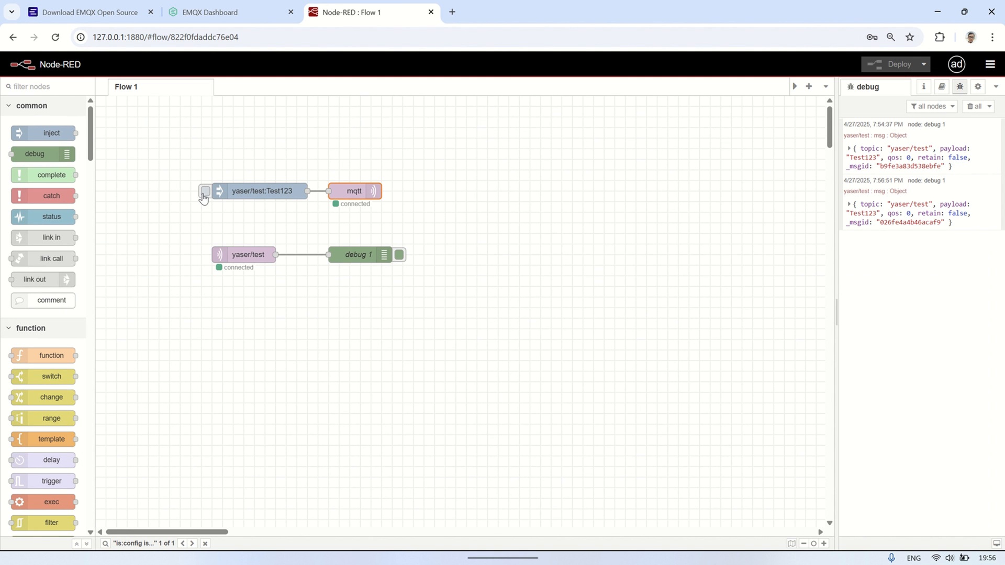
{"action": "left_click", "coordinate": [231, 12]}
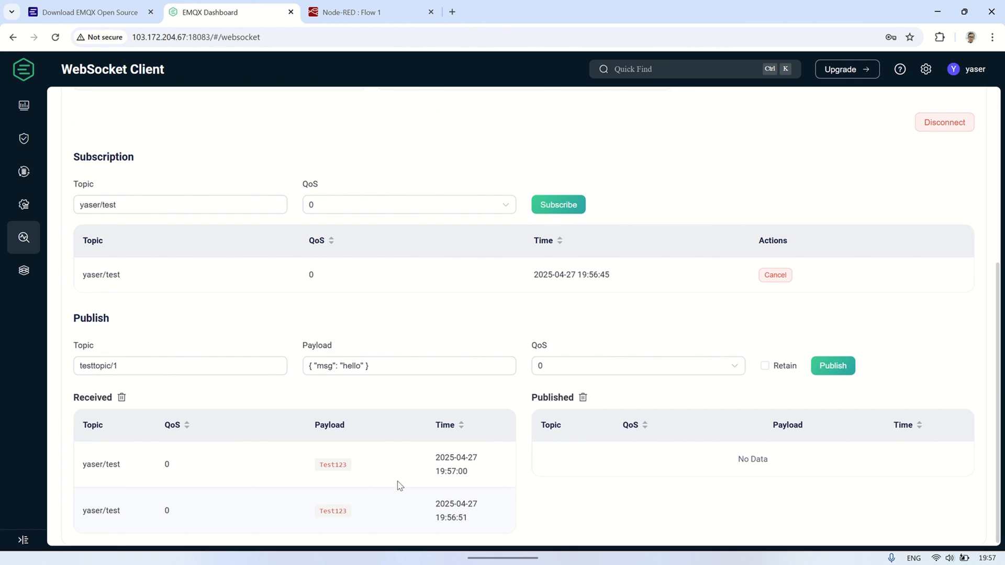
- Publish the { "msg": "hello" } message to yaser/test and check Node-RED's debug output
{"action": "type", "text": "y"}
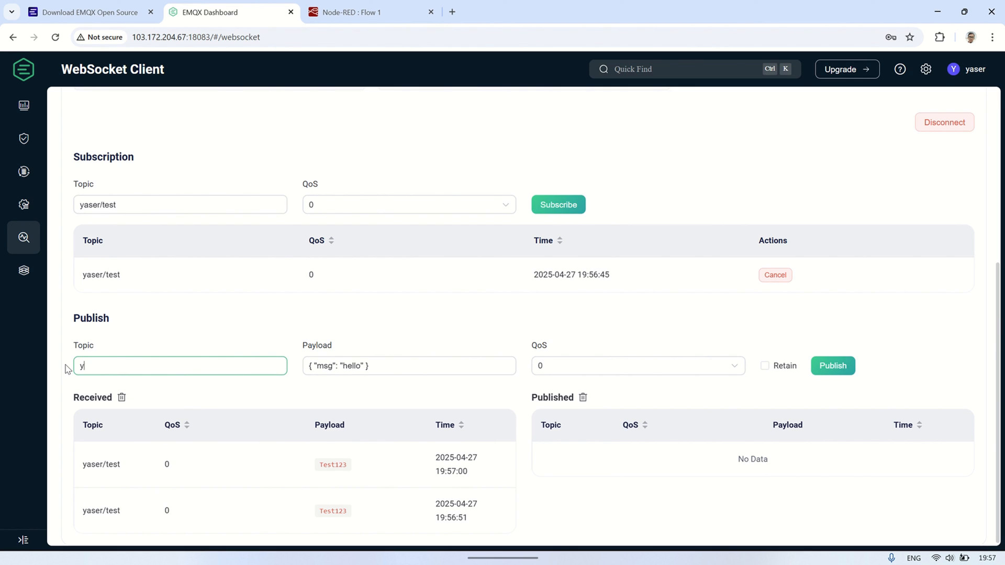
{"action": "type", "text": "aser/test"}
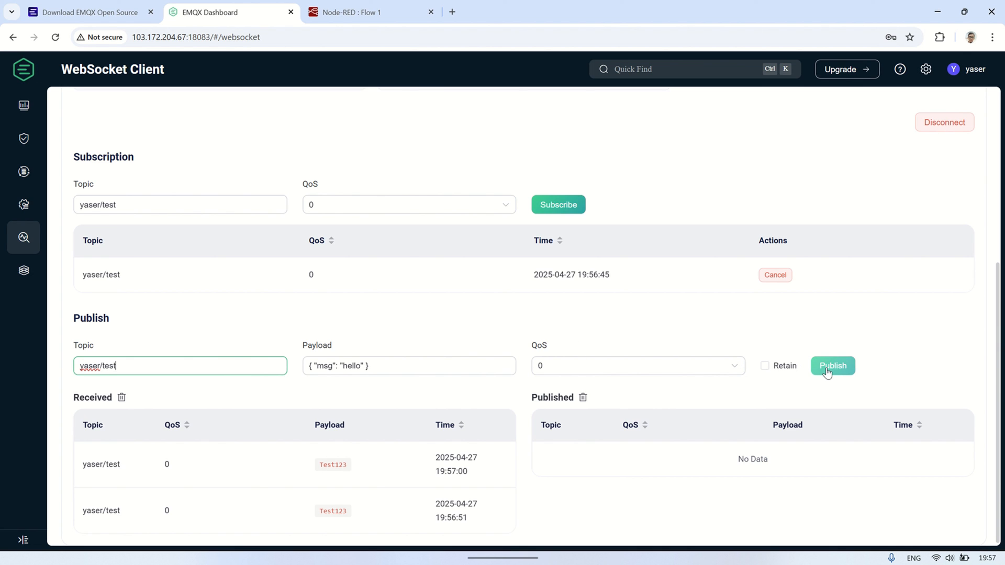
{"action": "left_click", "coordinate": [833, 366]}
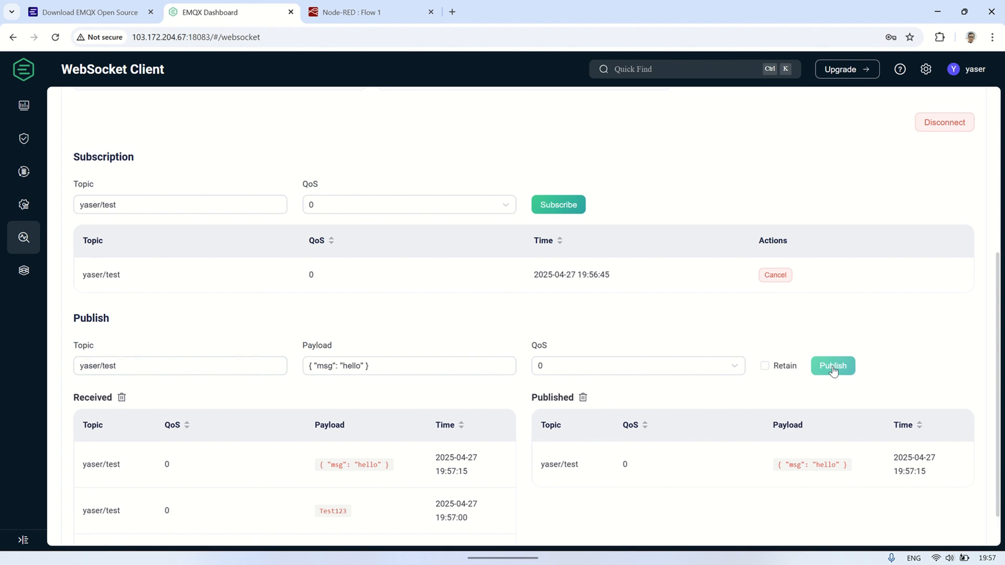
{"action": "left_click", "coordinate": [371, 12]}
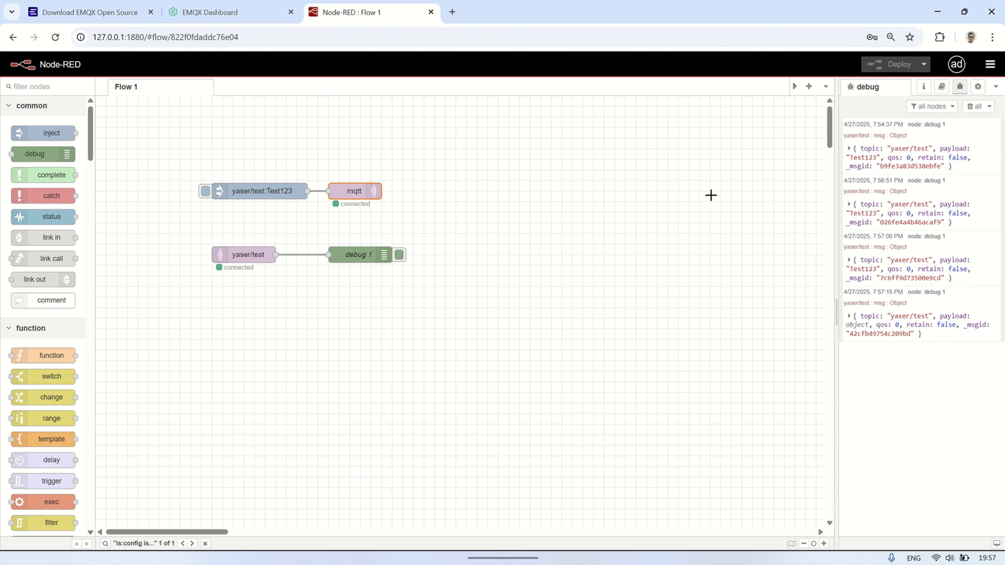